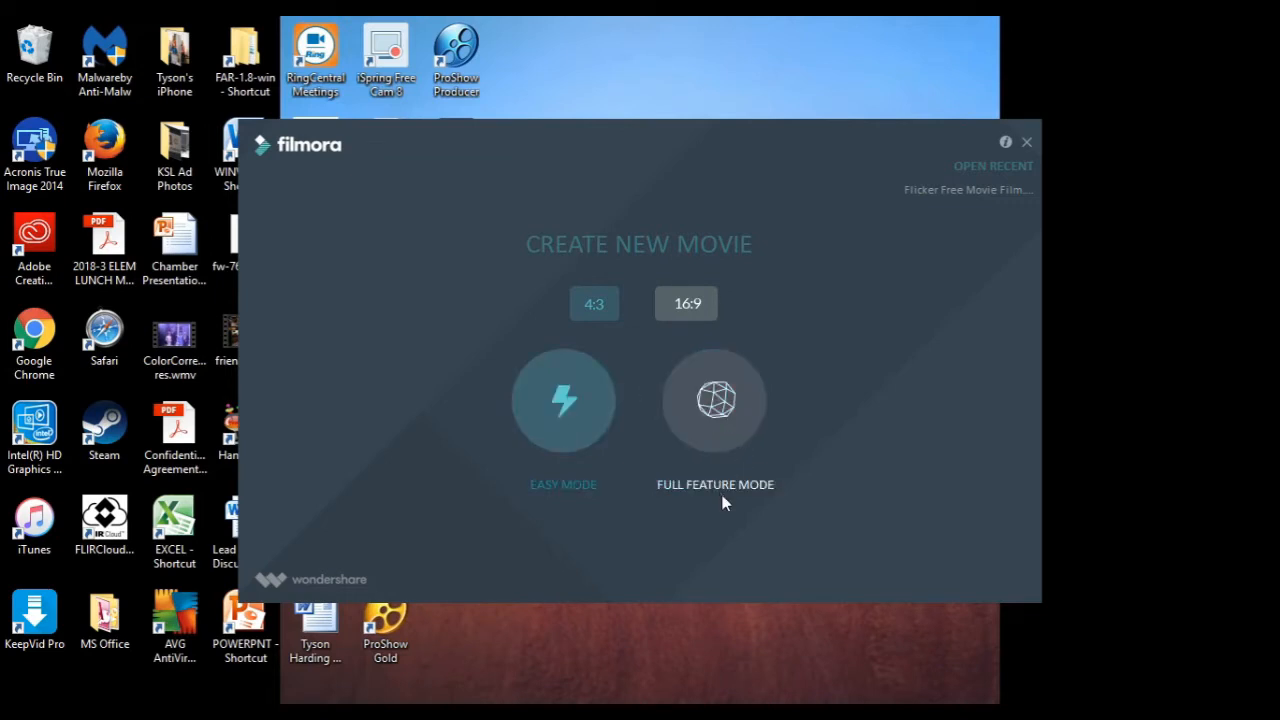
# Step: Start a new 16:9 project in Full Feature Mode from the launcher
pyautogui.click(715, 400)
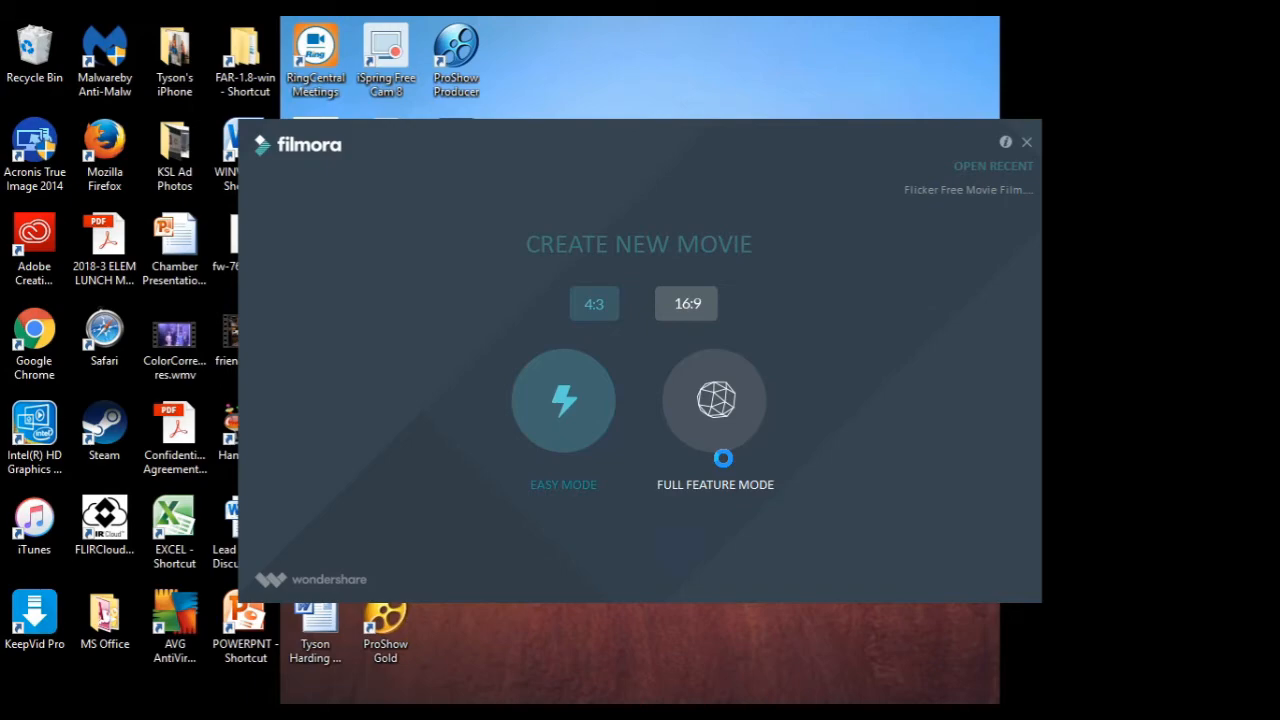
pyautogui.click(714, 400)
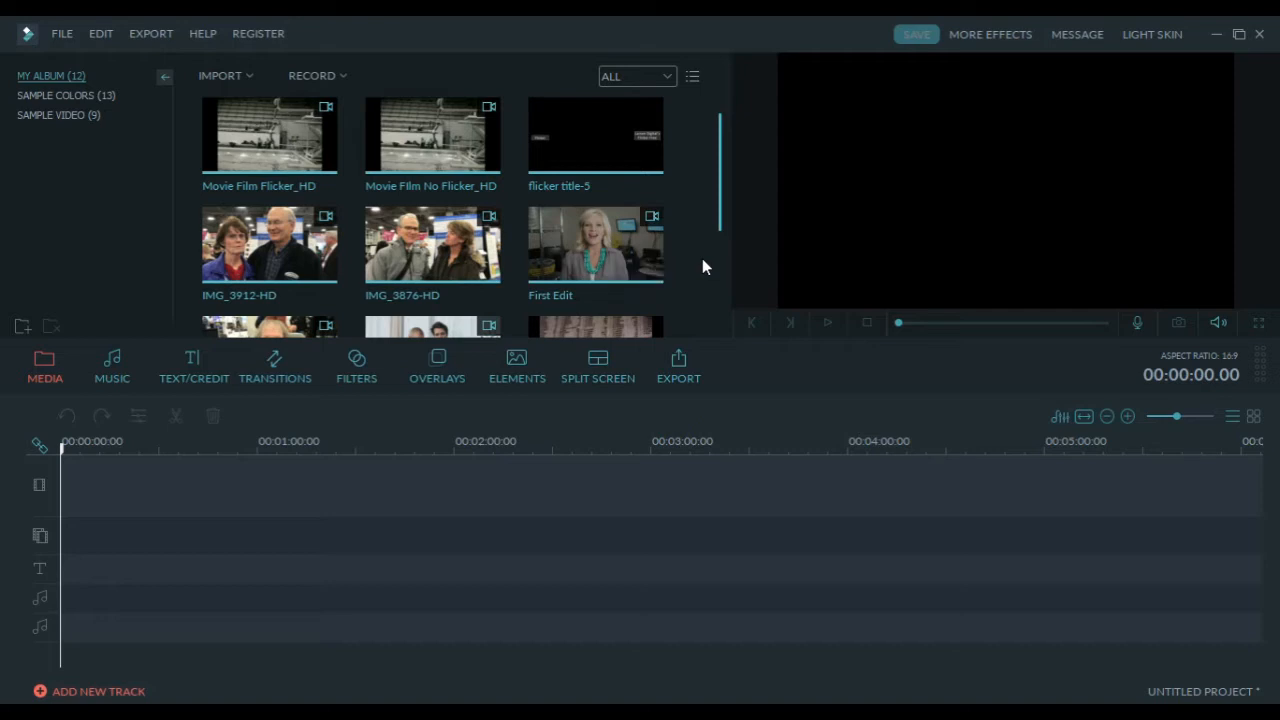
pyautogui.moveTo(710, 267)
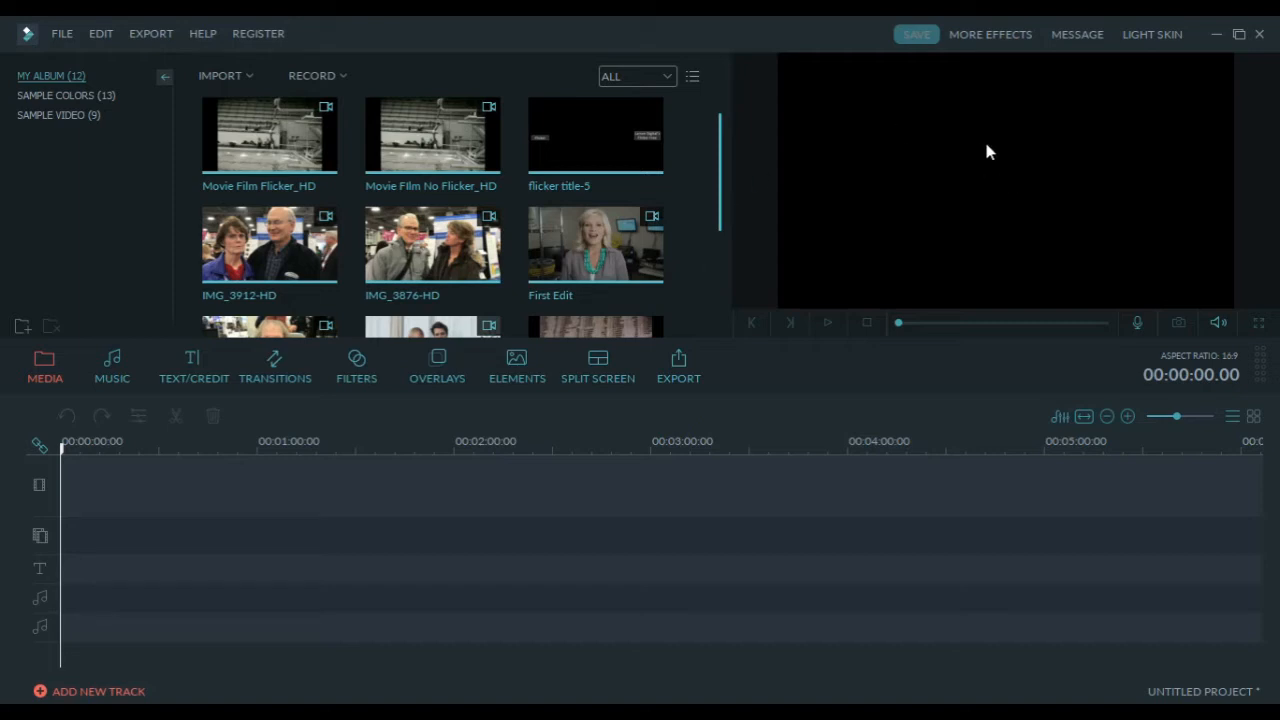
pyautogui.moveTo(822, 244)
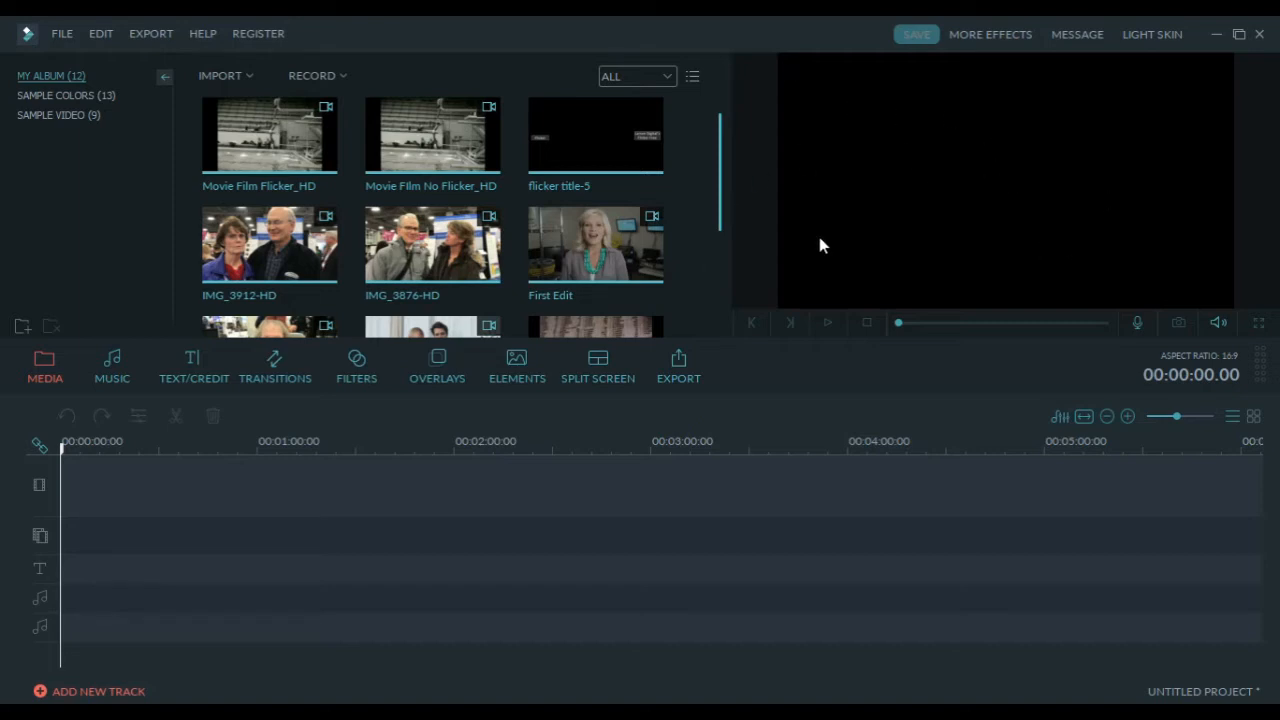
pyautogui.moveTo(800, 363)
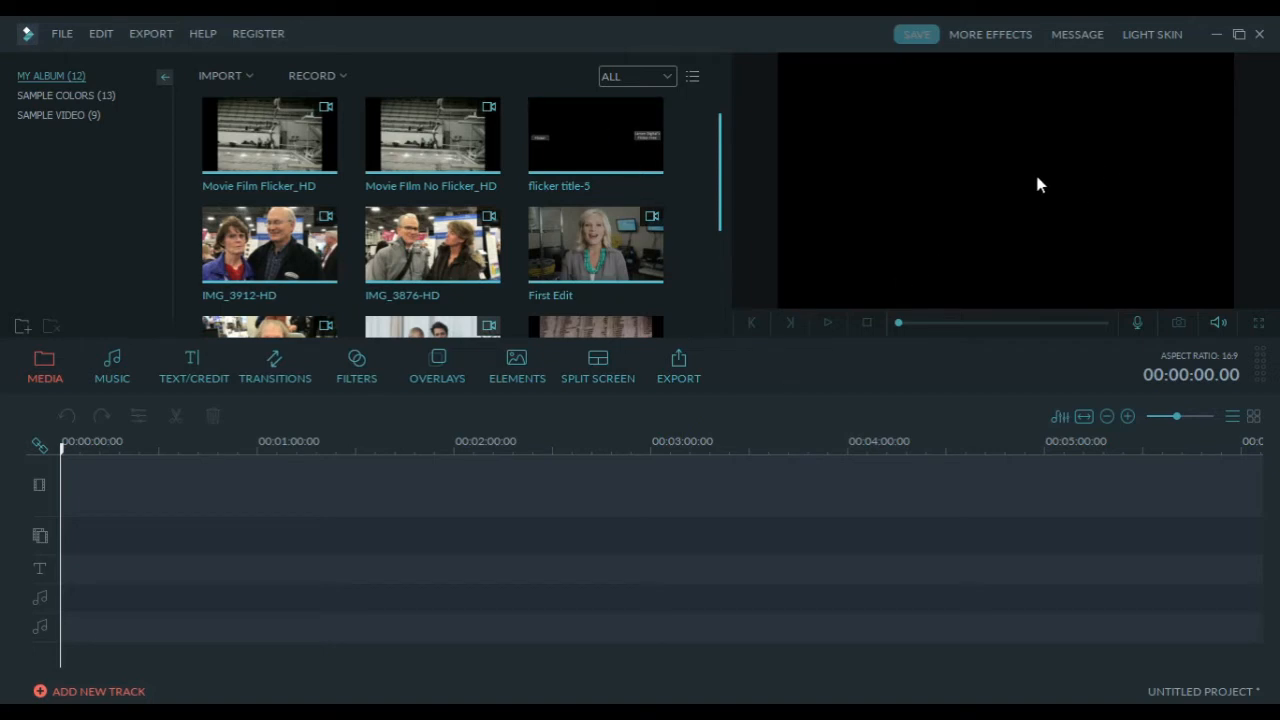
pyautogui.moveTo(120, 505)
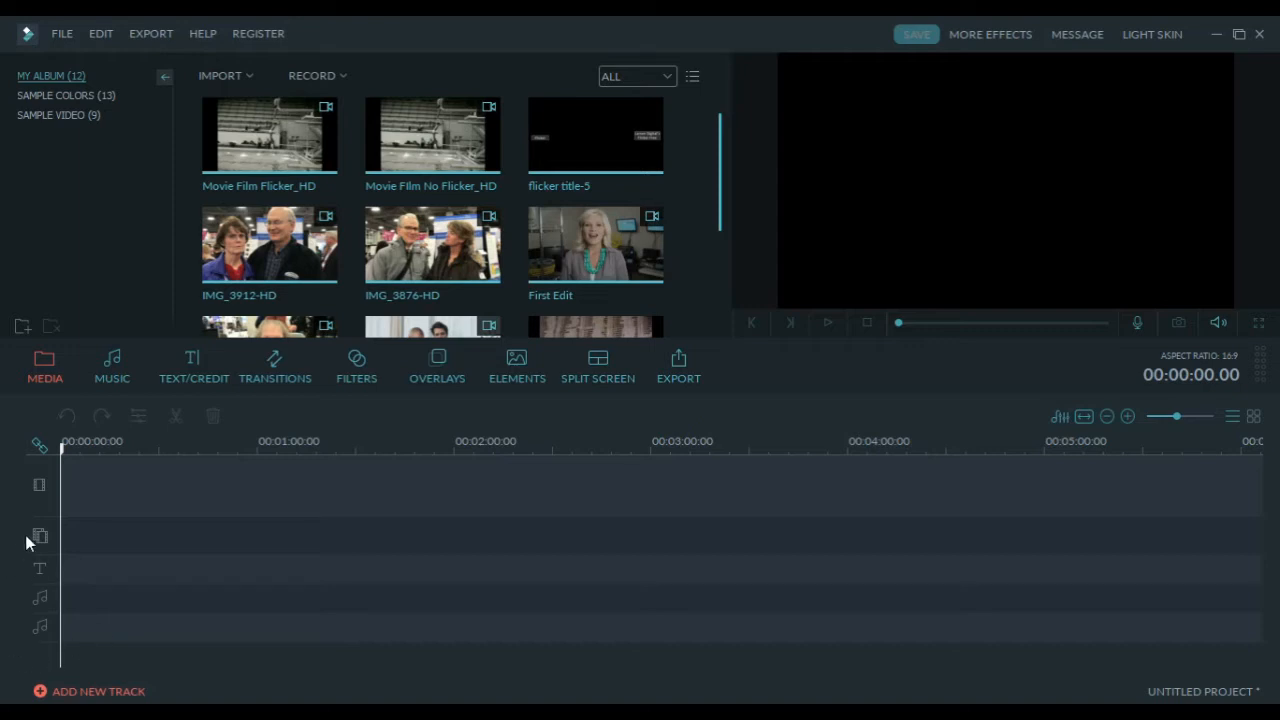
pyautogui.moveTo(37, 613)
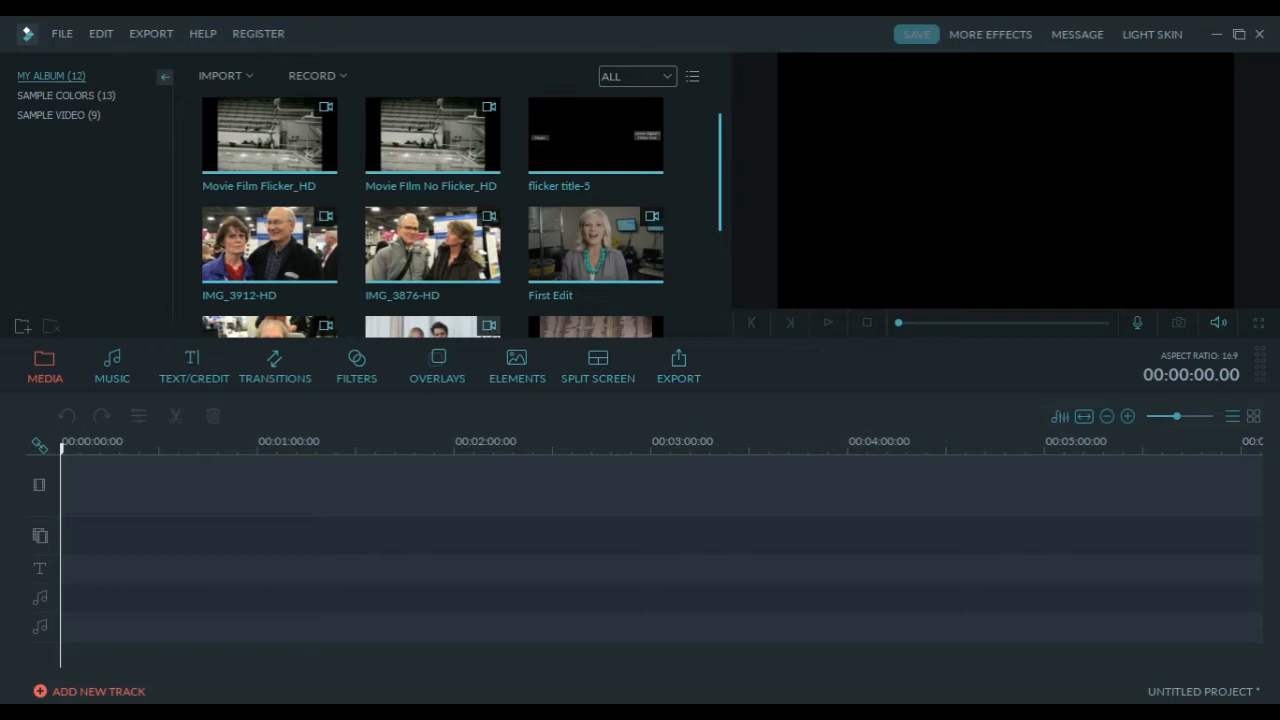
pyautogui.moveTo(420, 697)
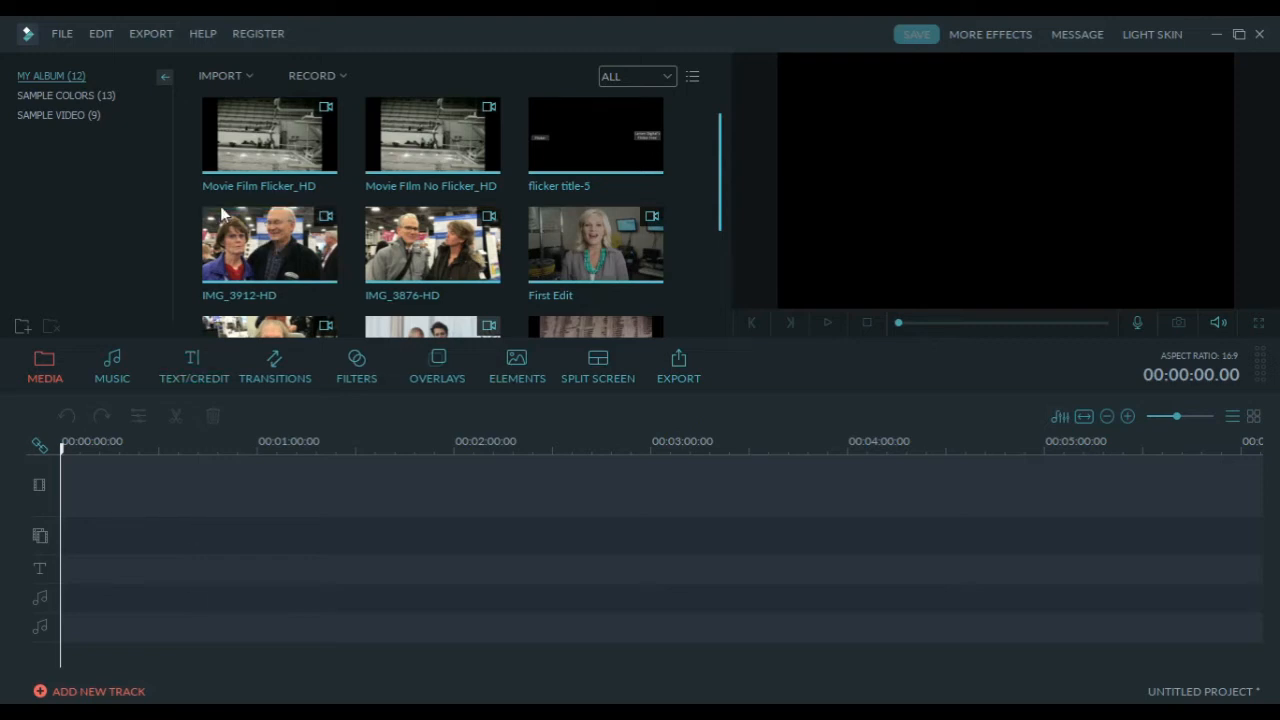
pyautogui.moveTo(230, 240)
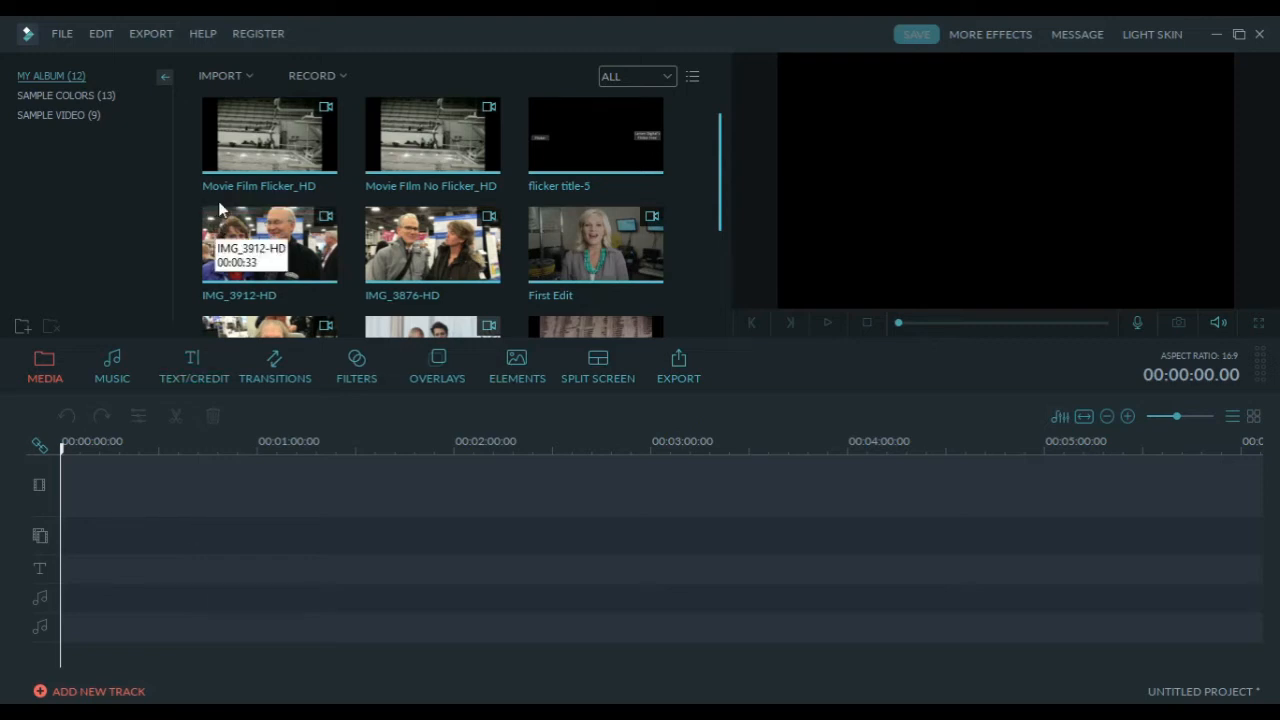
pyautogui.moveTo(225, 75)
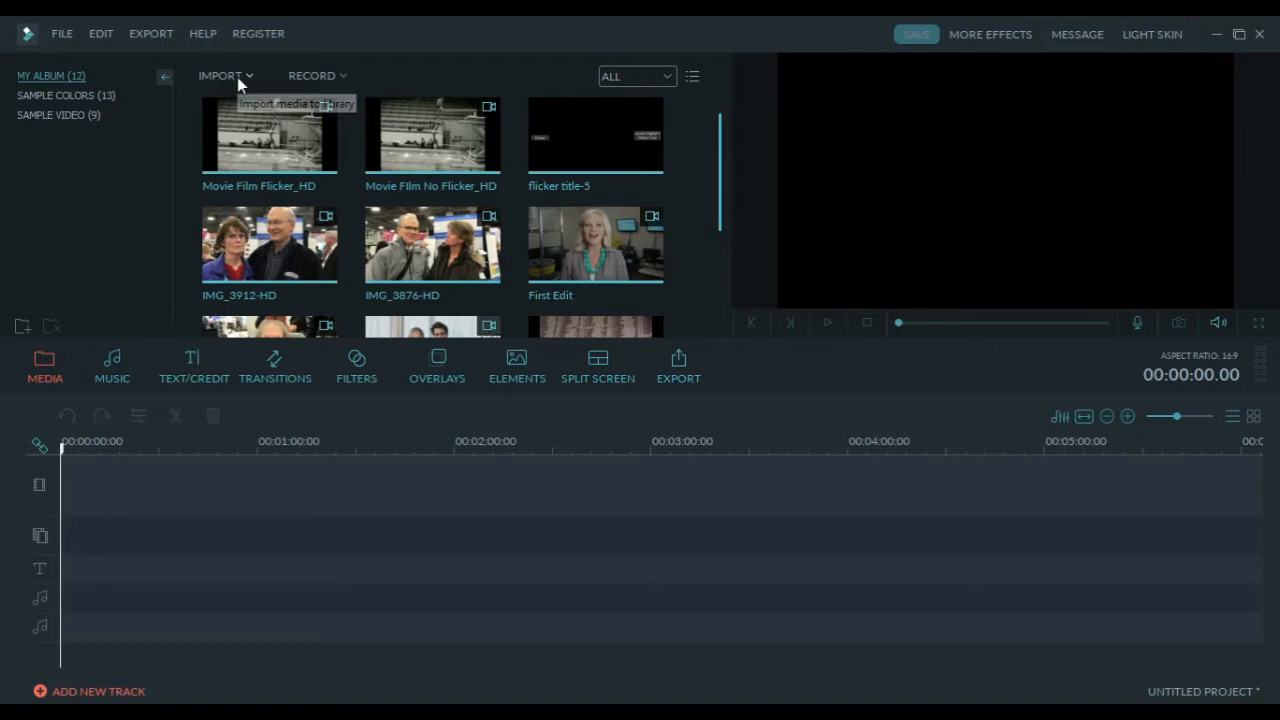
pyautogui.click(225, 75)
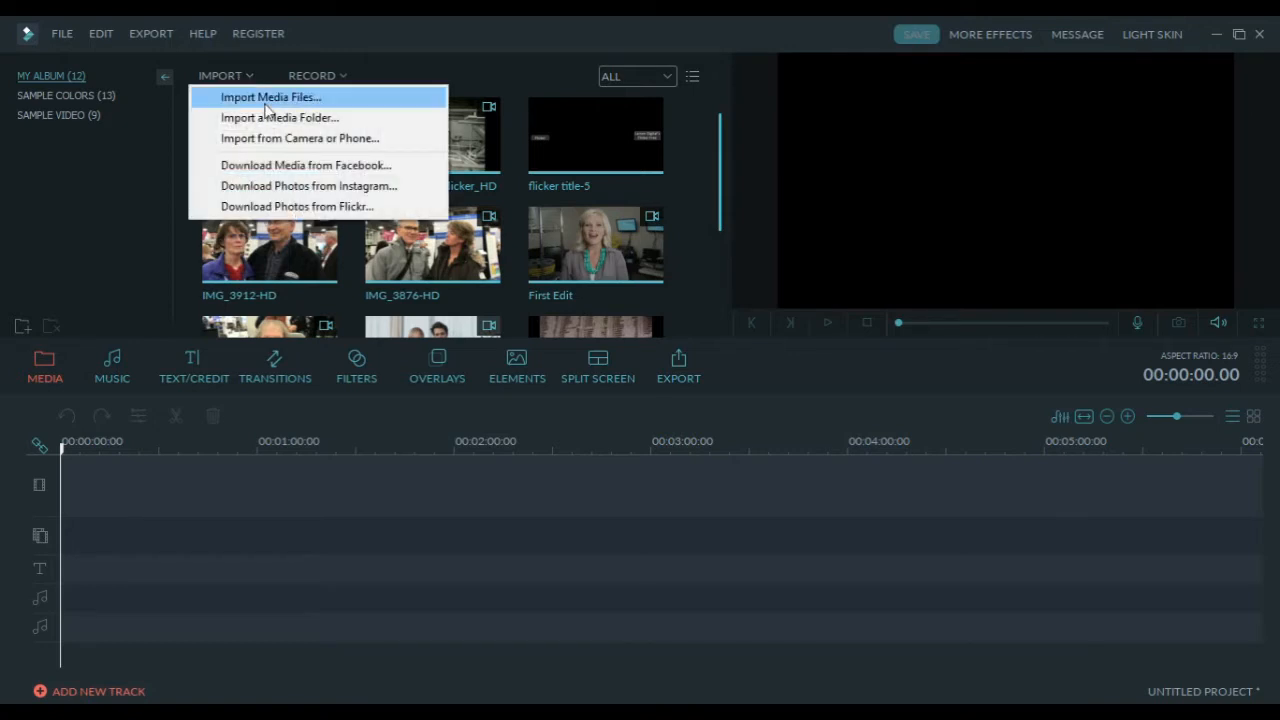
pyautogui.click(270, 97)
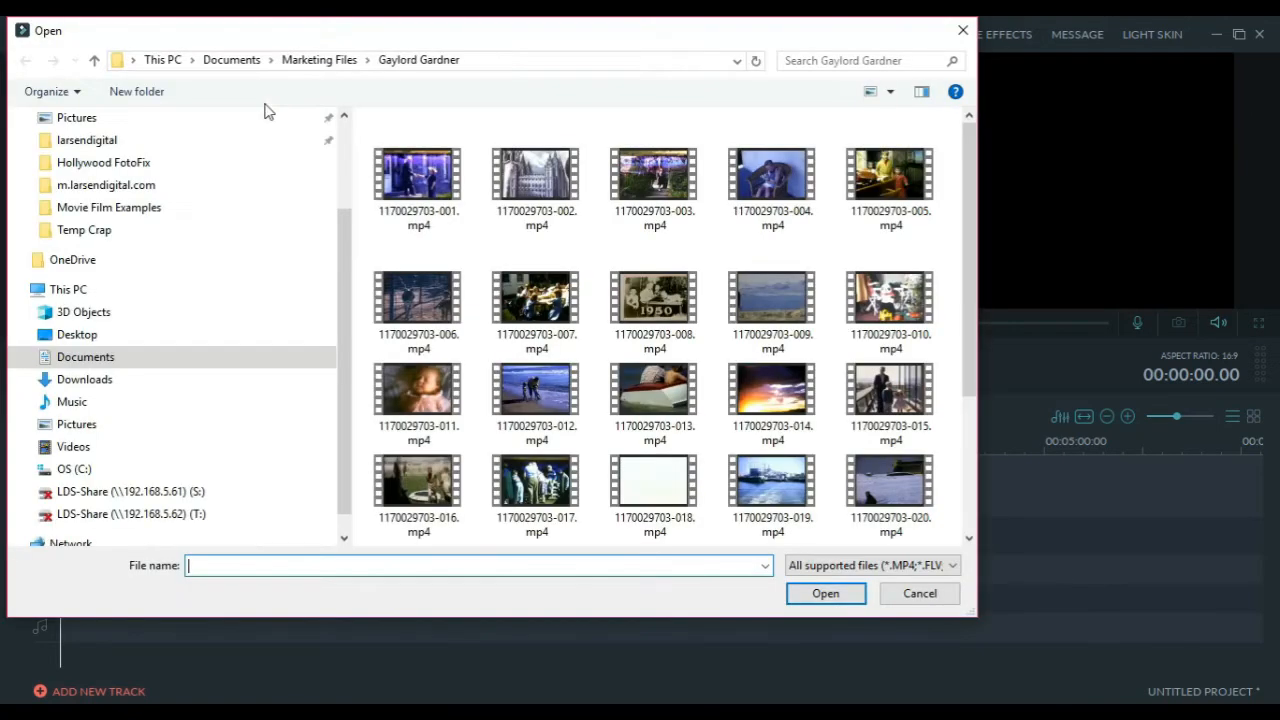
pyautogui.click(889, 390)
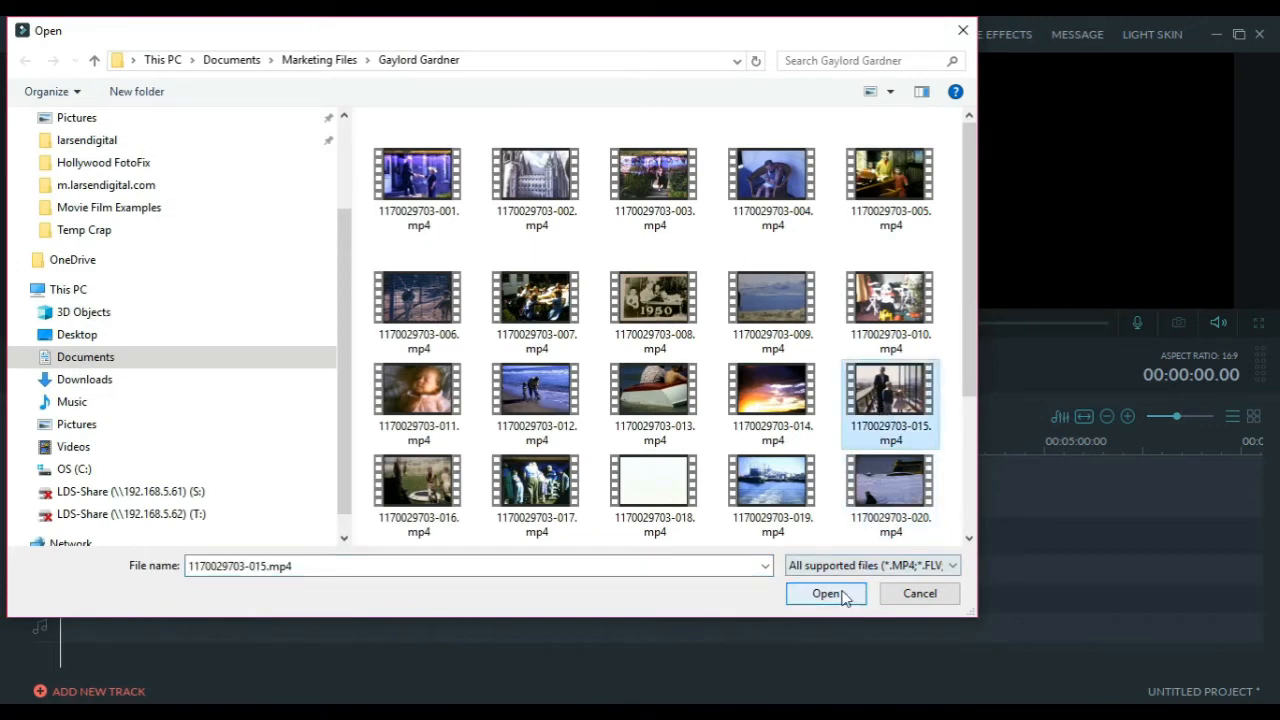
pyautogui.click(826, 593)
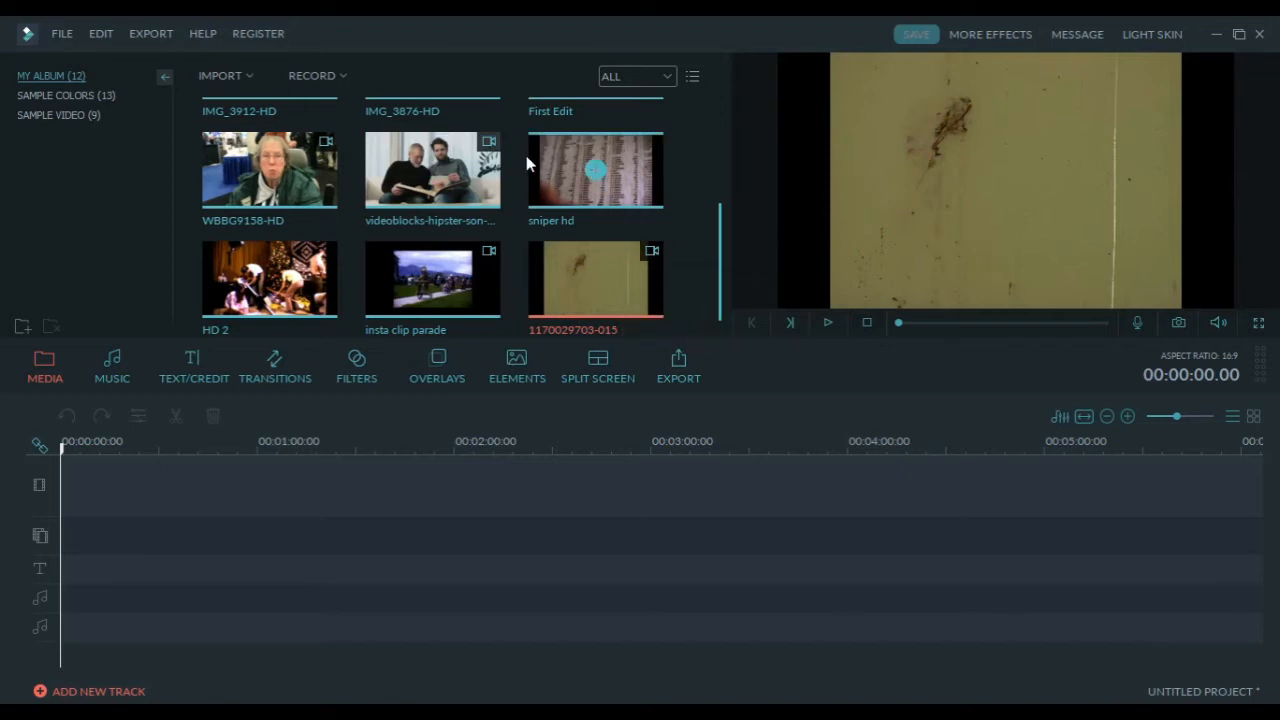
pyautogui.moveTo(195, 520)
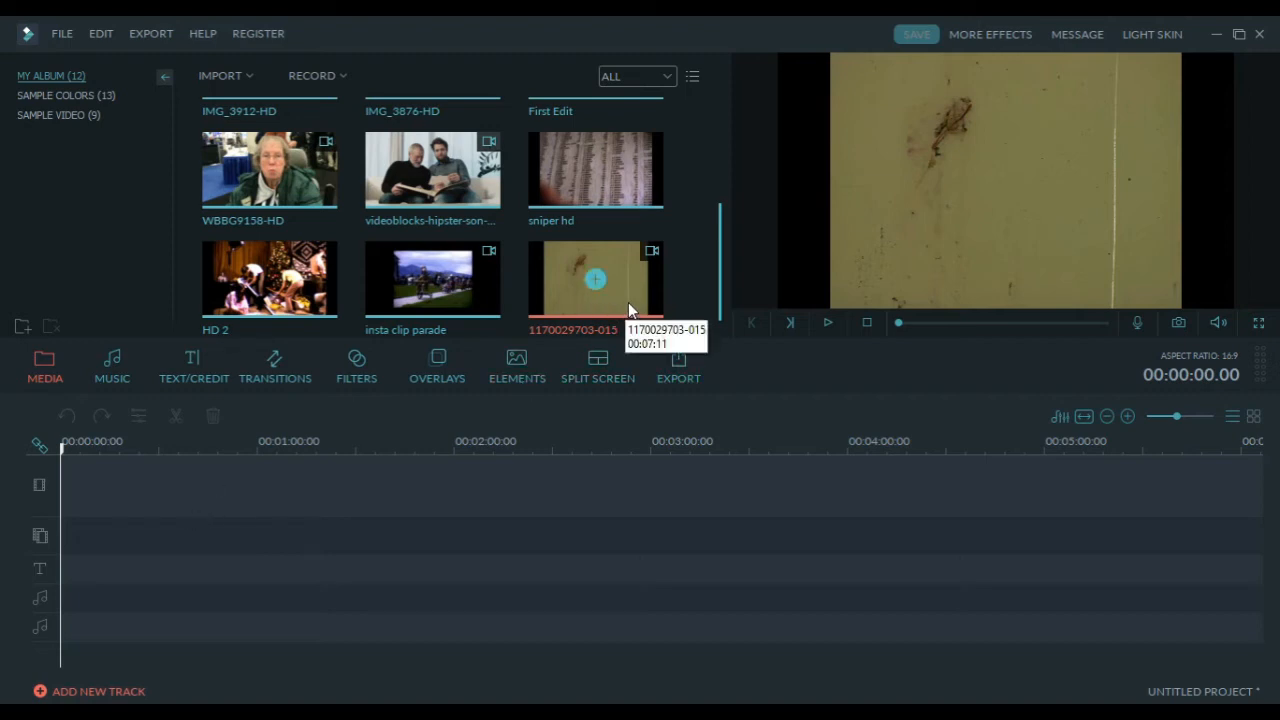
pyautogui.moveTo(680, 300)
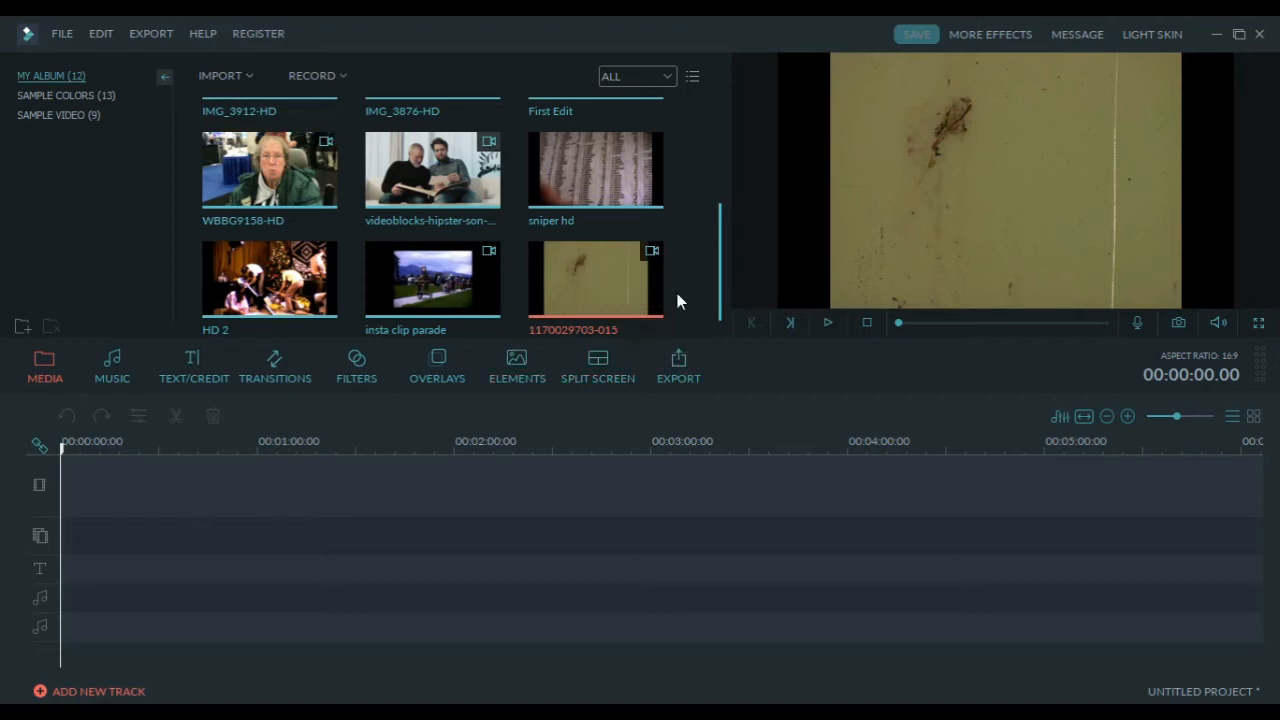
pyautogui.moveTo(595, 278)
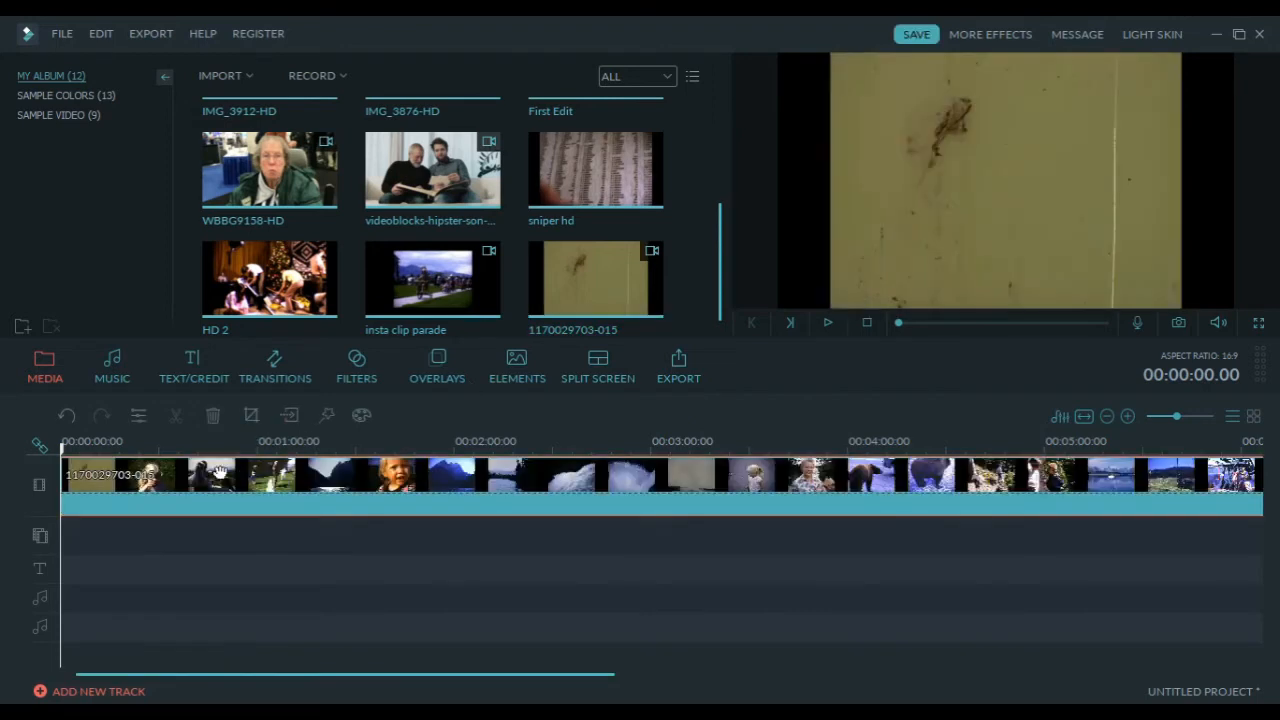
pyautogui.moveTo(1239, 521)
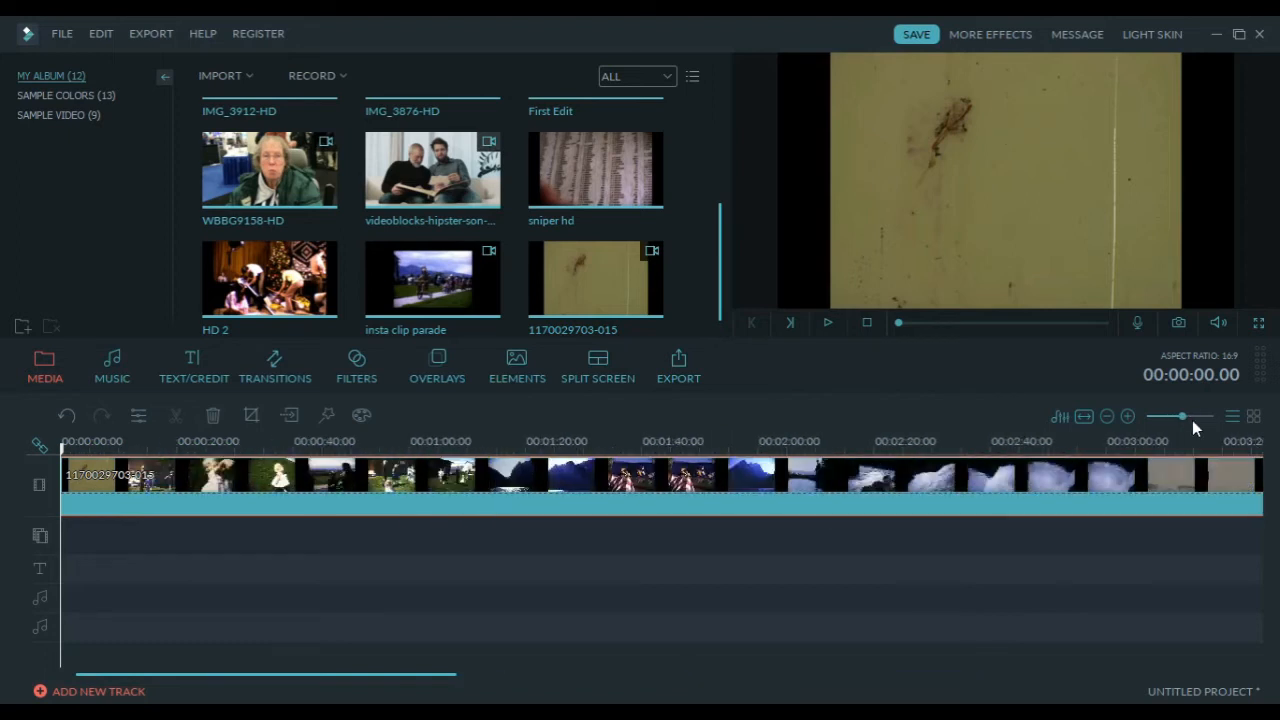
# Step: Zoom the timeline out, then back in until the clip fills the track view
pyautogui.moveTo(1185, 416); pyautogui.dragTo(1175, 416)
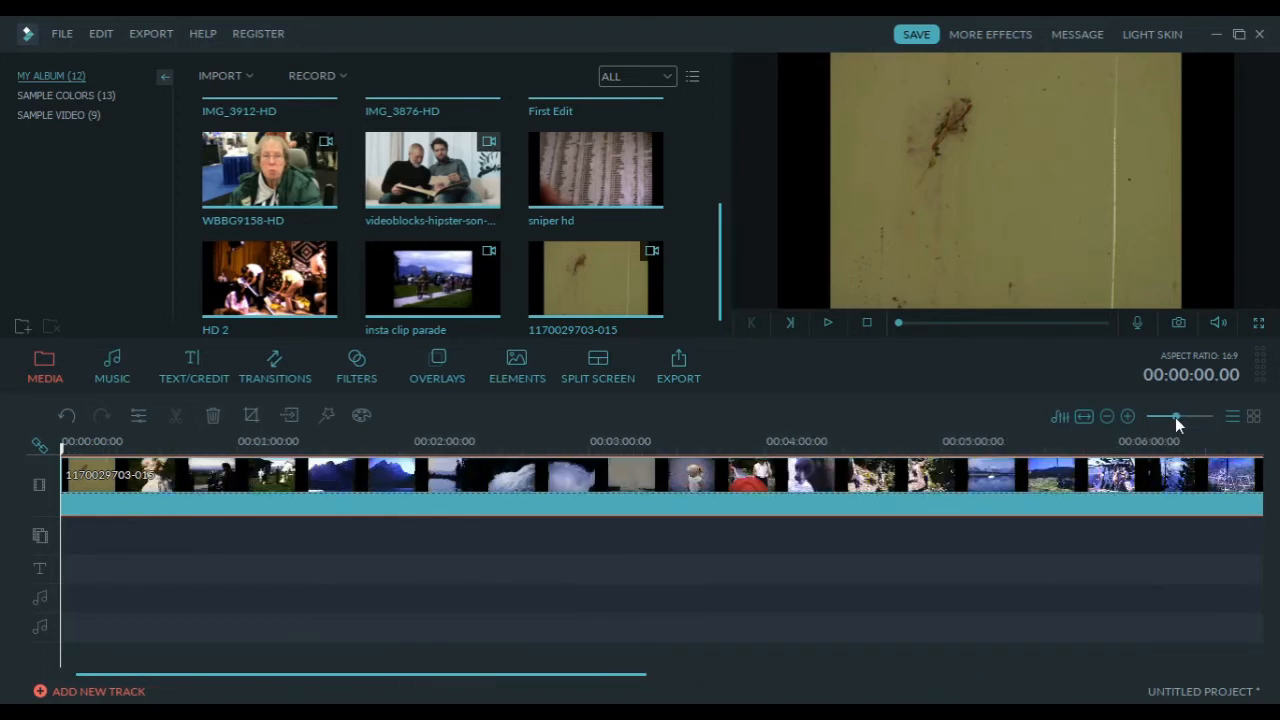
pyautogui.click(1107, 417)
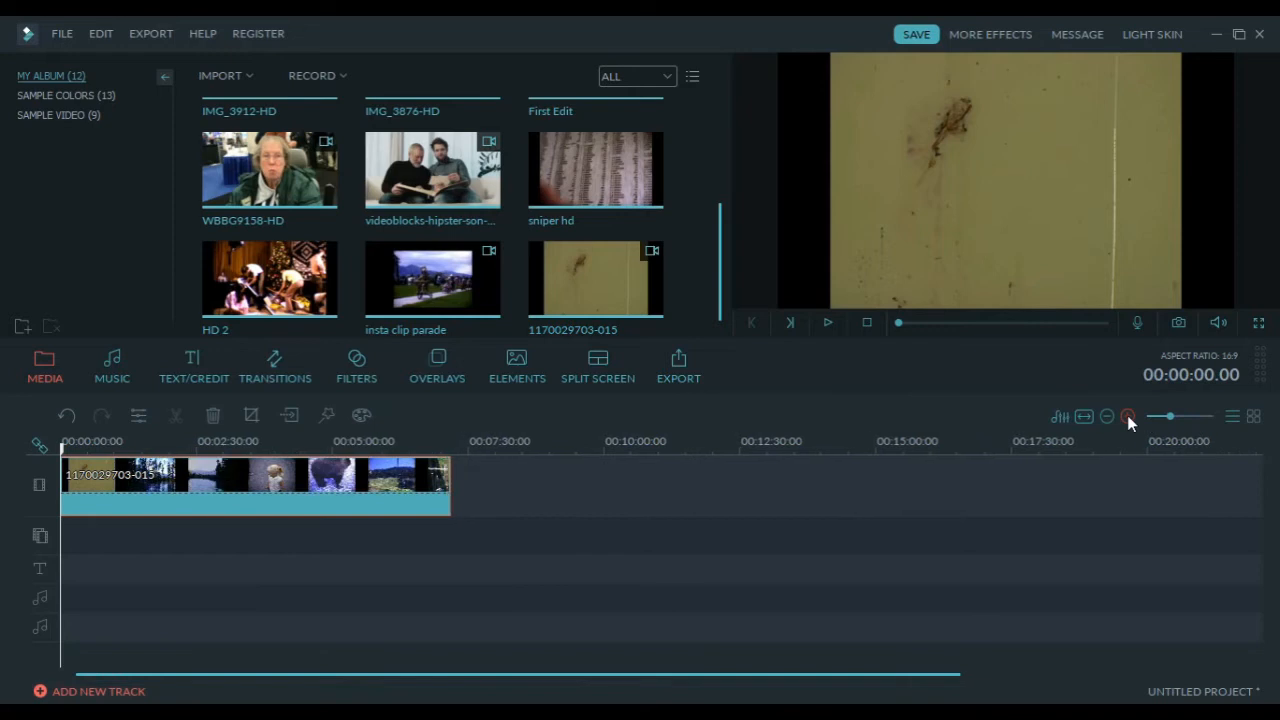
pyautogui.click(1127, 416)
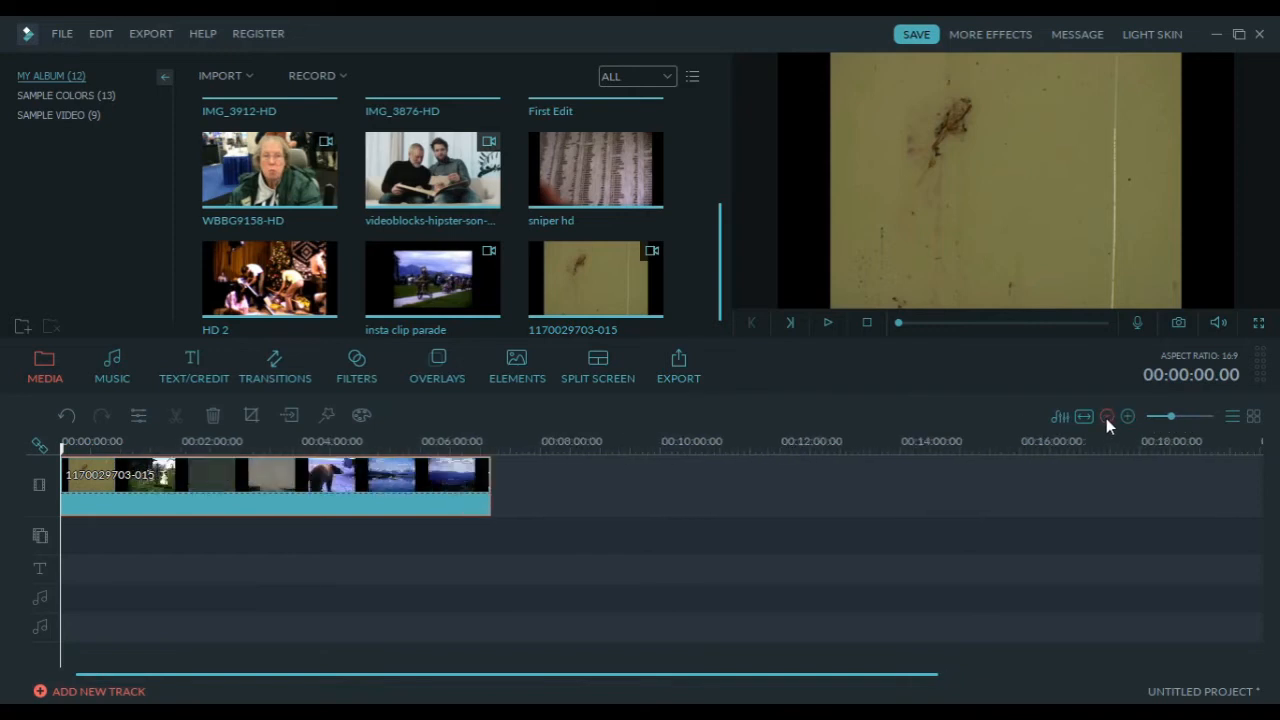
pyautogui.click(1127, 416)
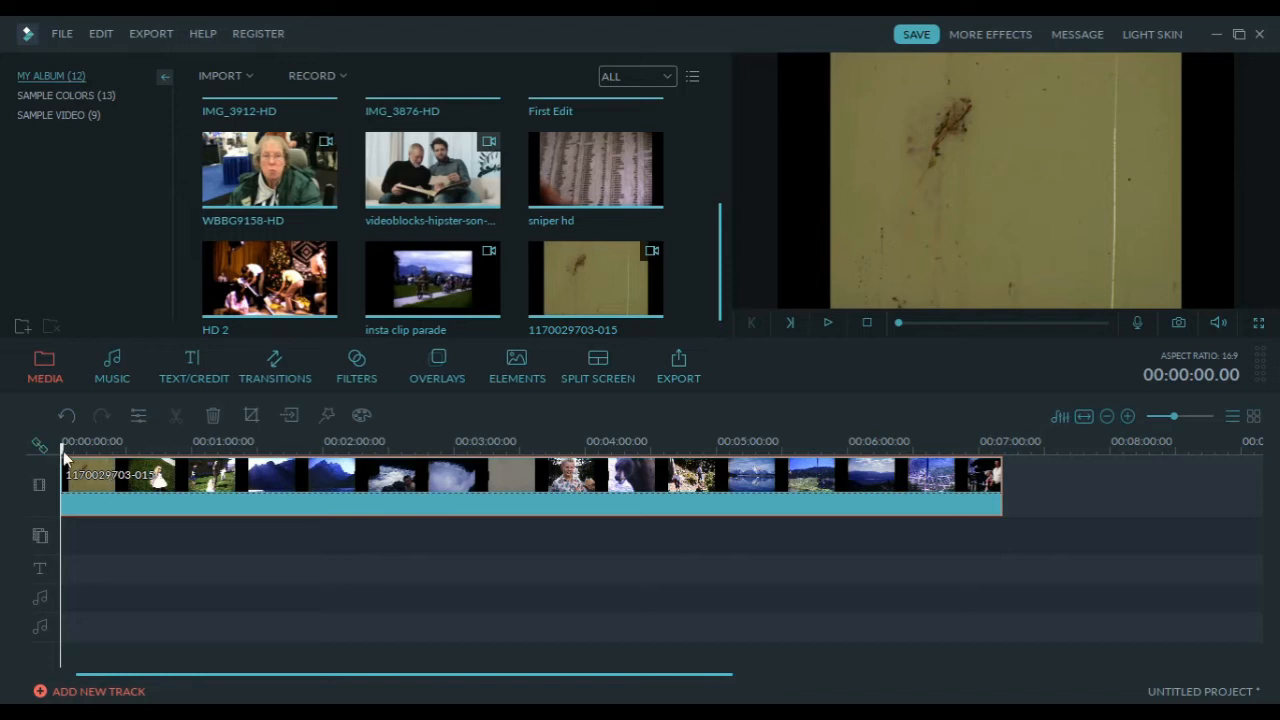
# Step: Move the playhead near the start, then to where the girl on the lawn appears
pyautogui.click(93, 441)
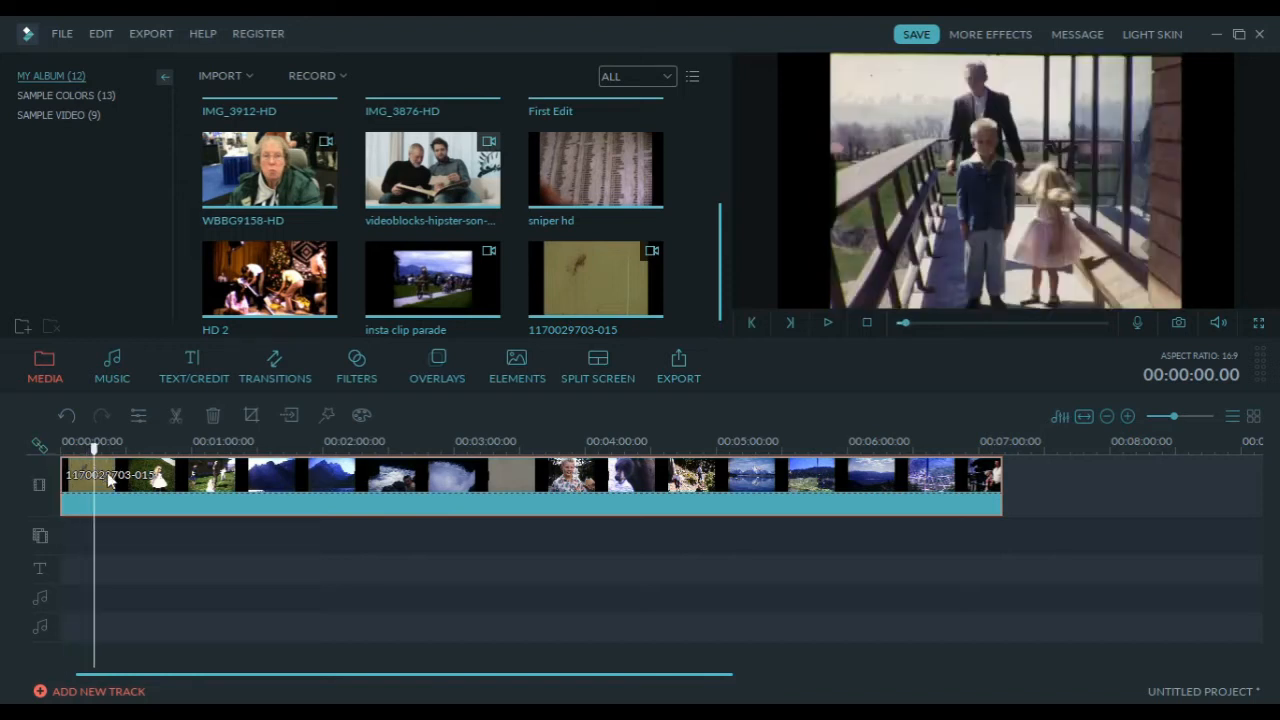
pyautogui.click(207, 475)
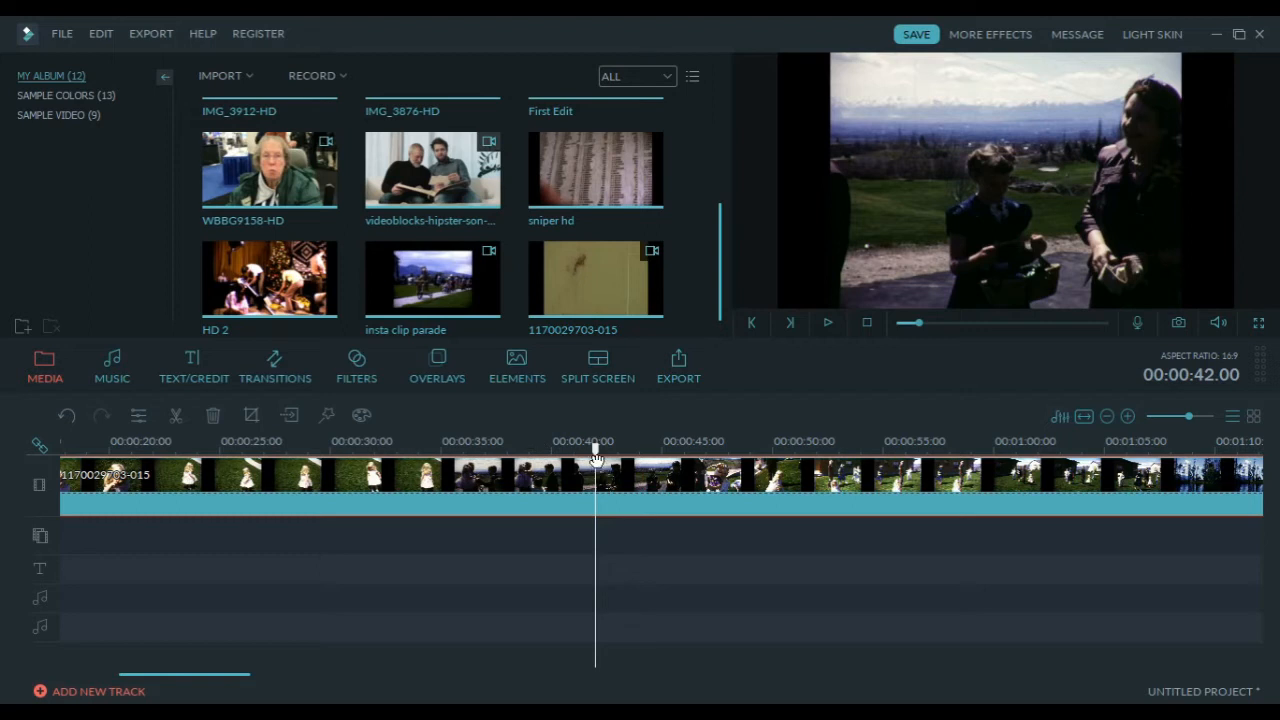
pyautogui.click(173, 441)
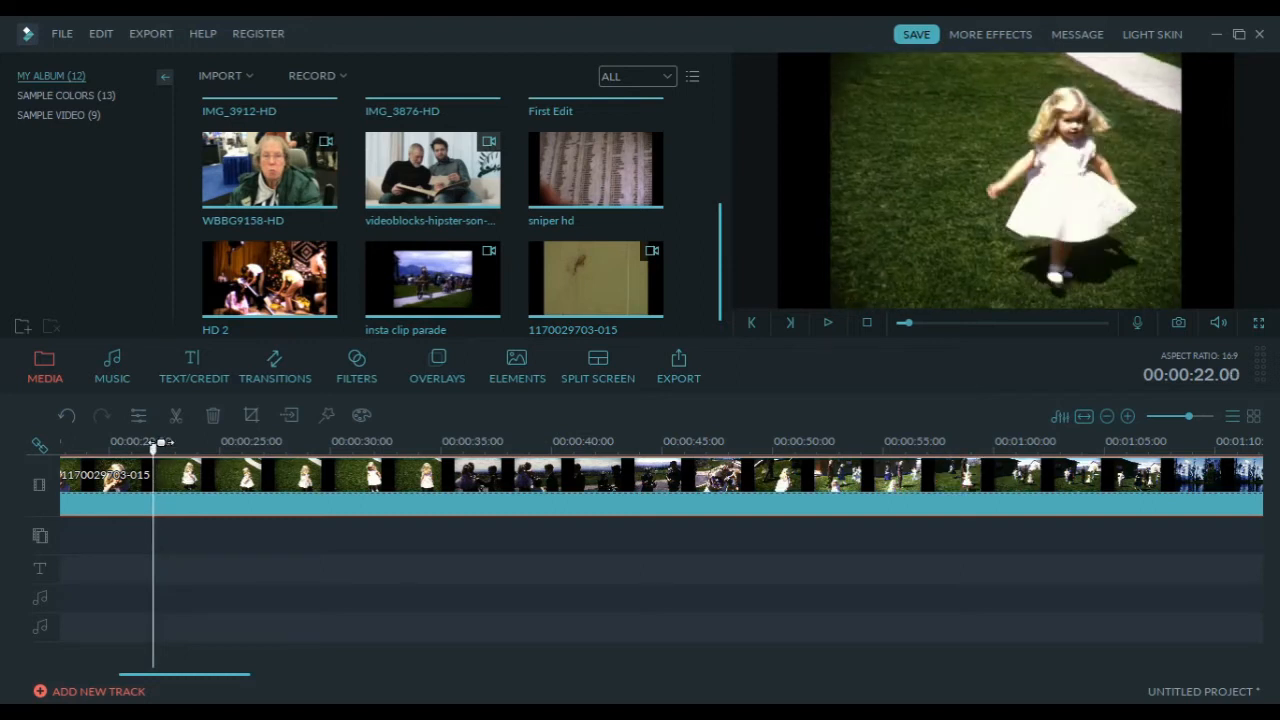
pyautogui.moveTo(176, 415)
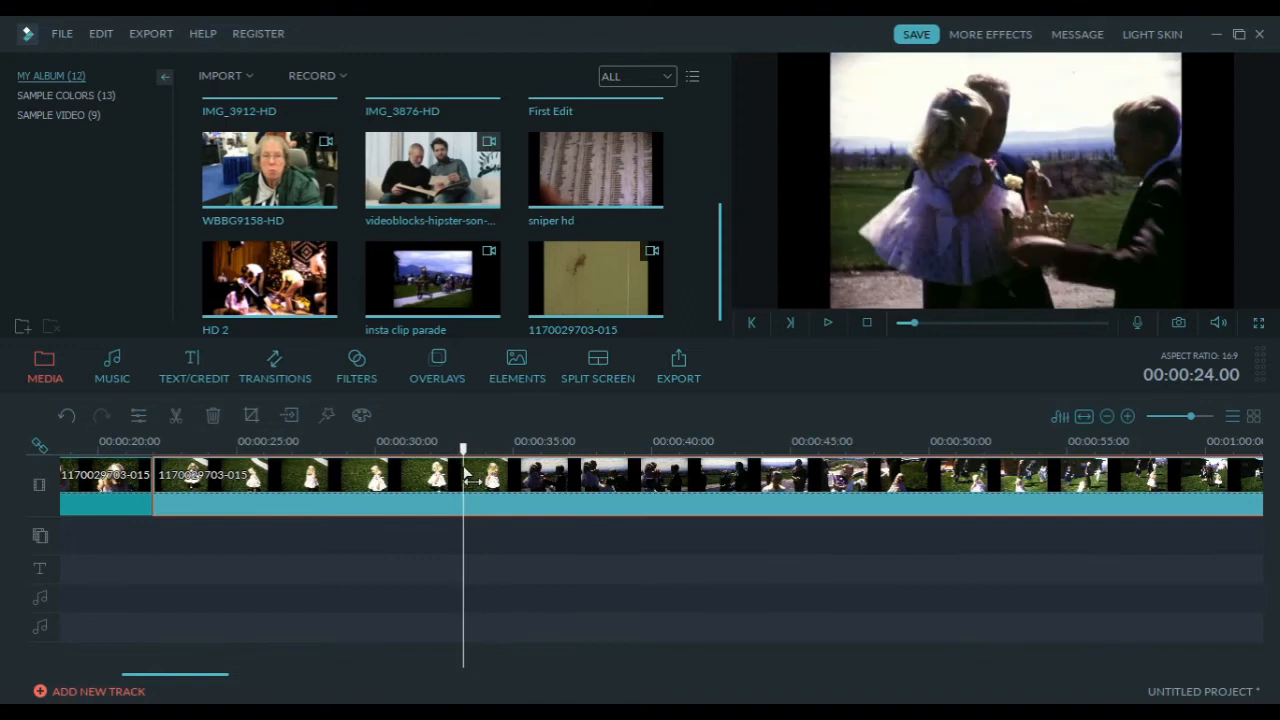
# Step: Scrub the playhead to about 33 seconds and delete the footage after the split
pyautogui.moveTo(463, 450); pyautogui.dragTo(444, 450)
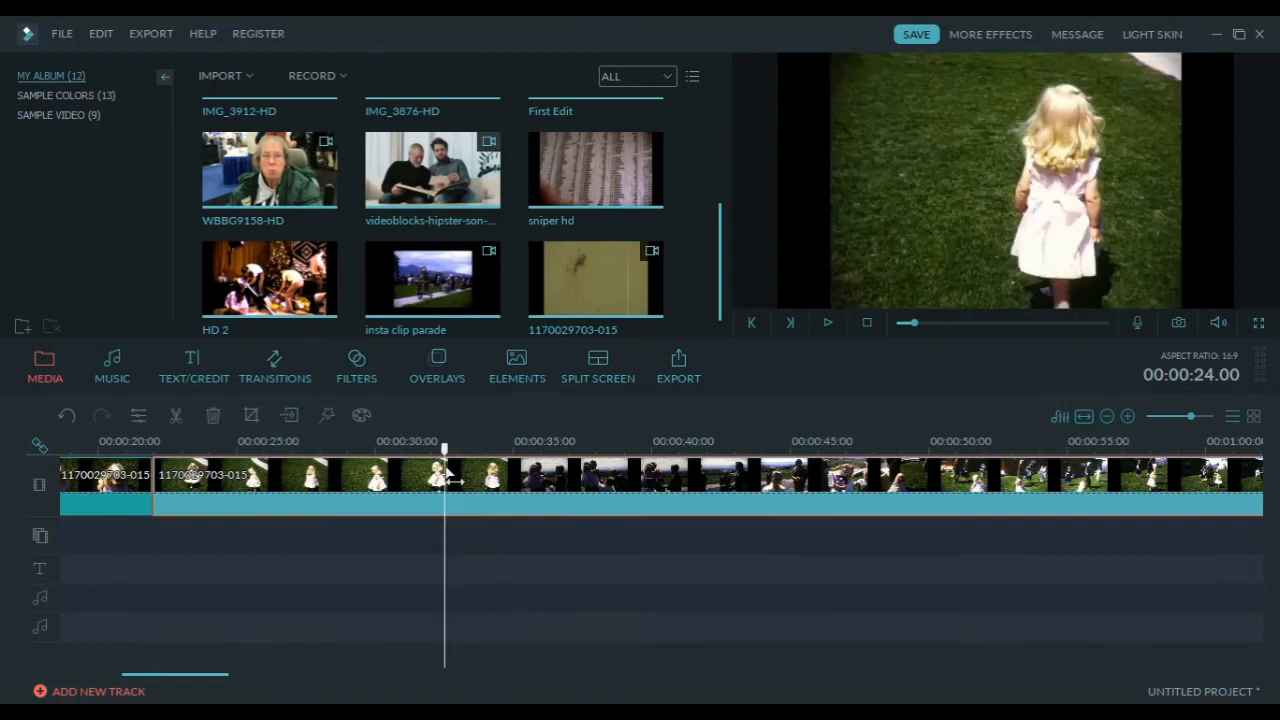
pyautogui.moveTo(444, 447); pyautogui.dragTo(462, 447)
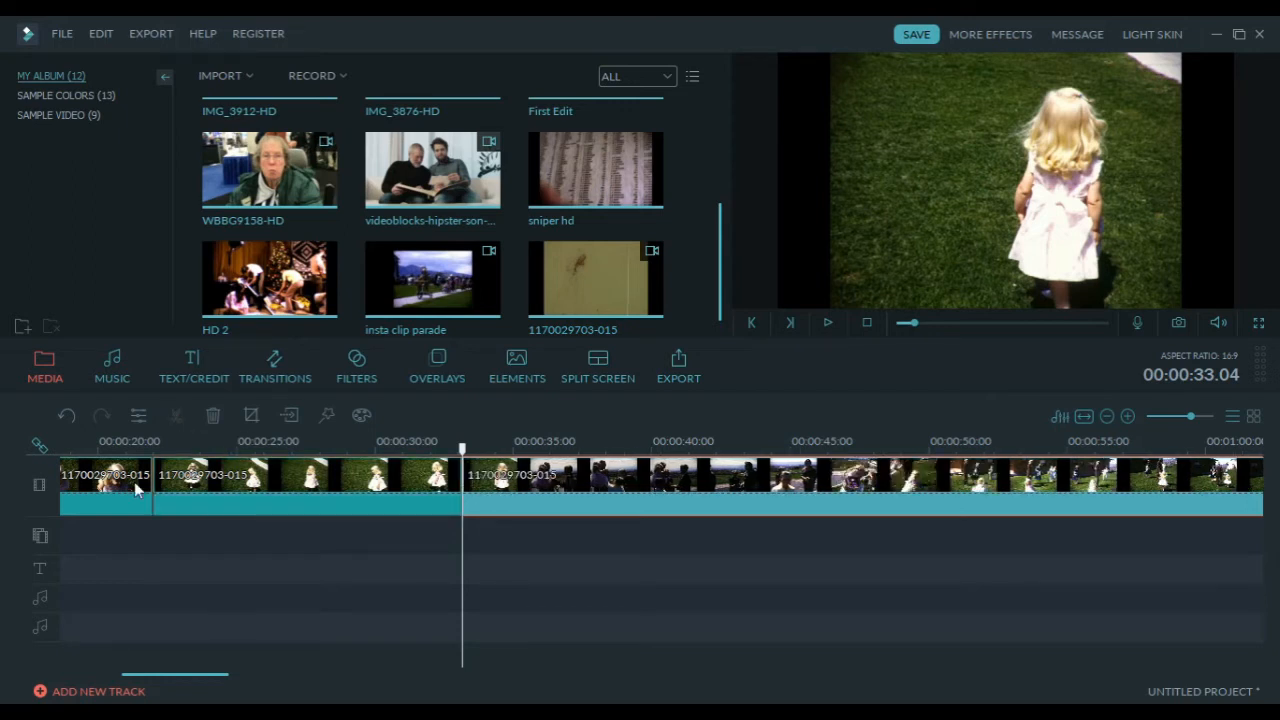
pyautogui.moveTo(420, 524)
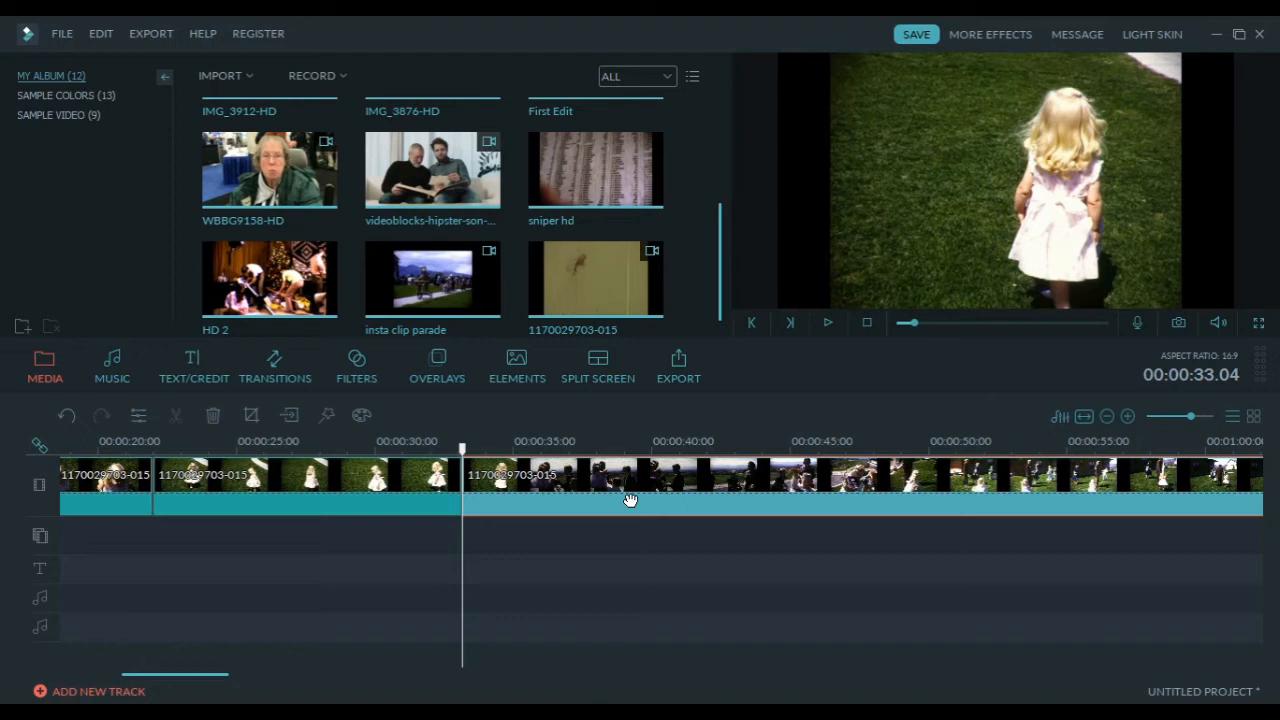
pyautogui.moveTo(688, 491)
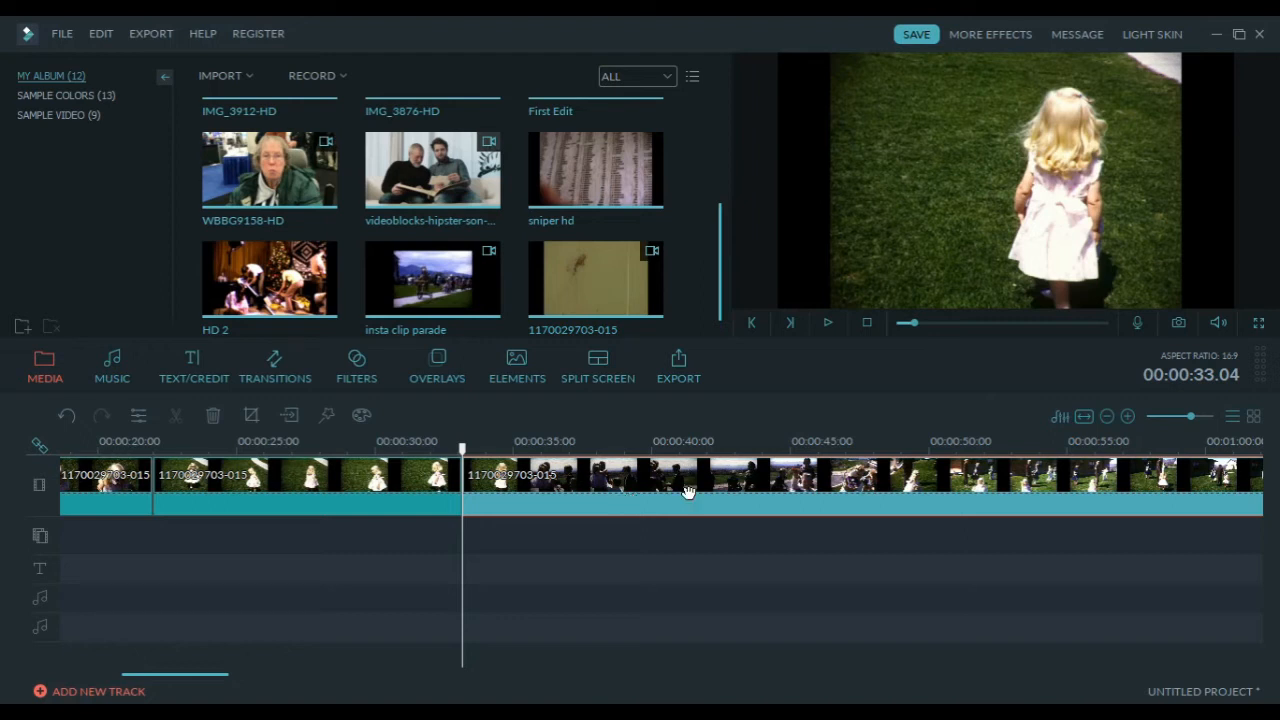
pyautogui.moveTo(285, 487)
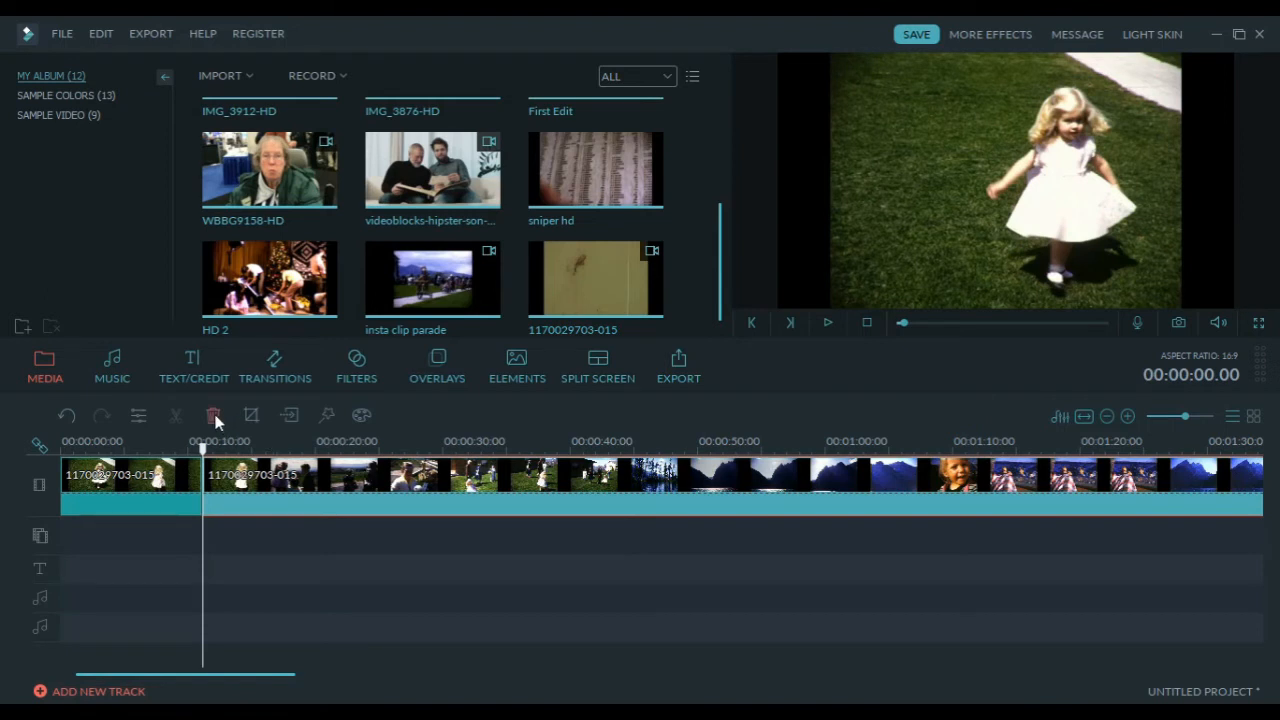
pyautogui.click(213, 415)
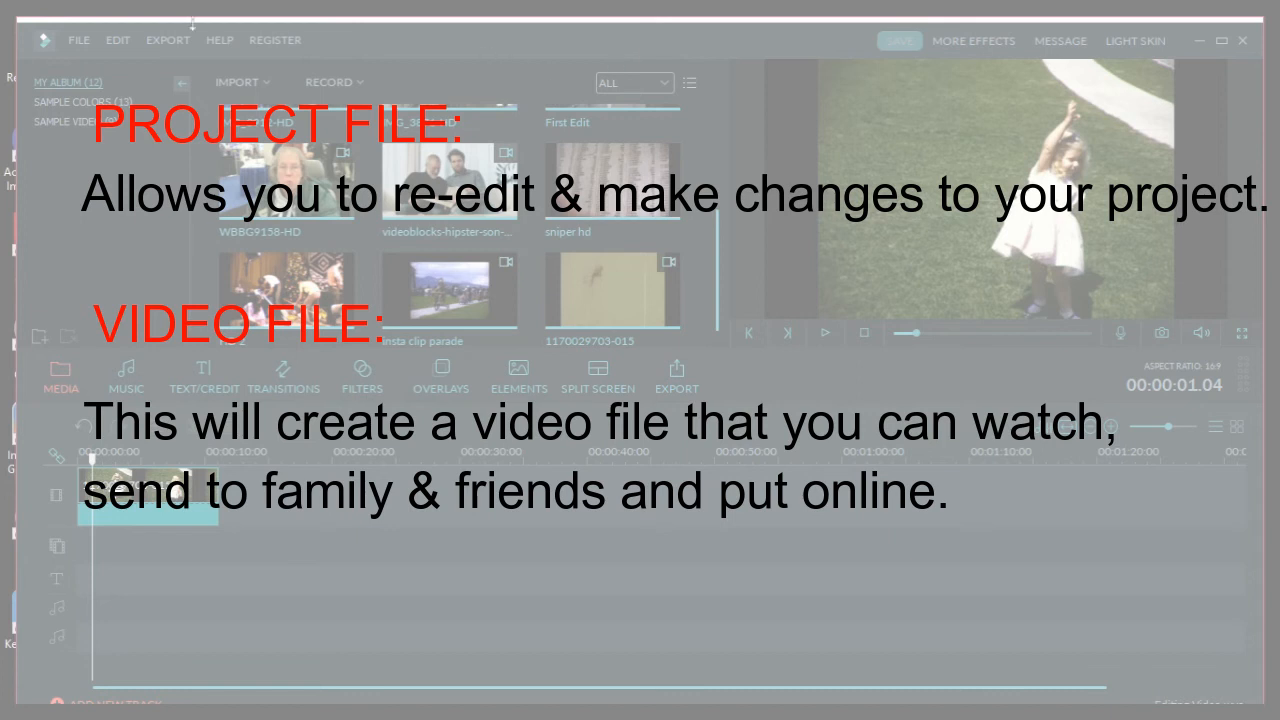
pyautogui.click(79, 40)
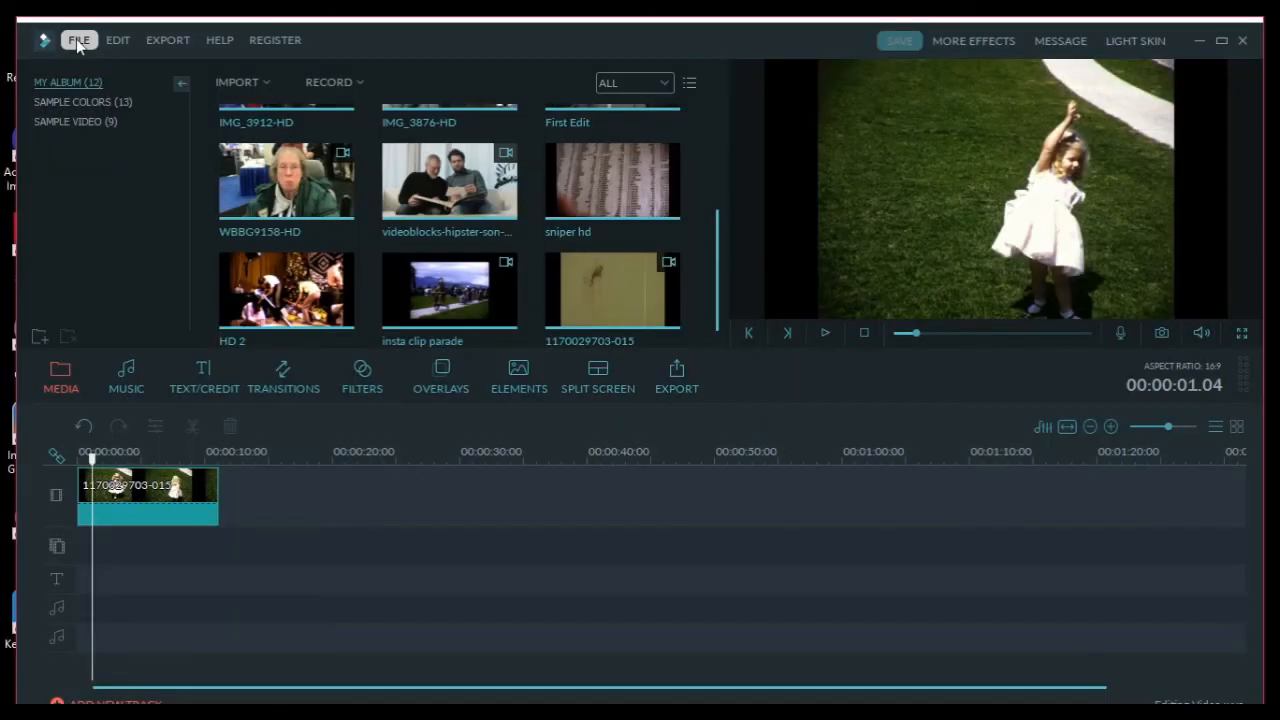
# Step: Save the project under the new name 'Splice Tool'
pyautogui.click(78, 40)
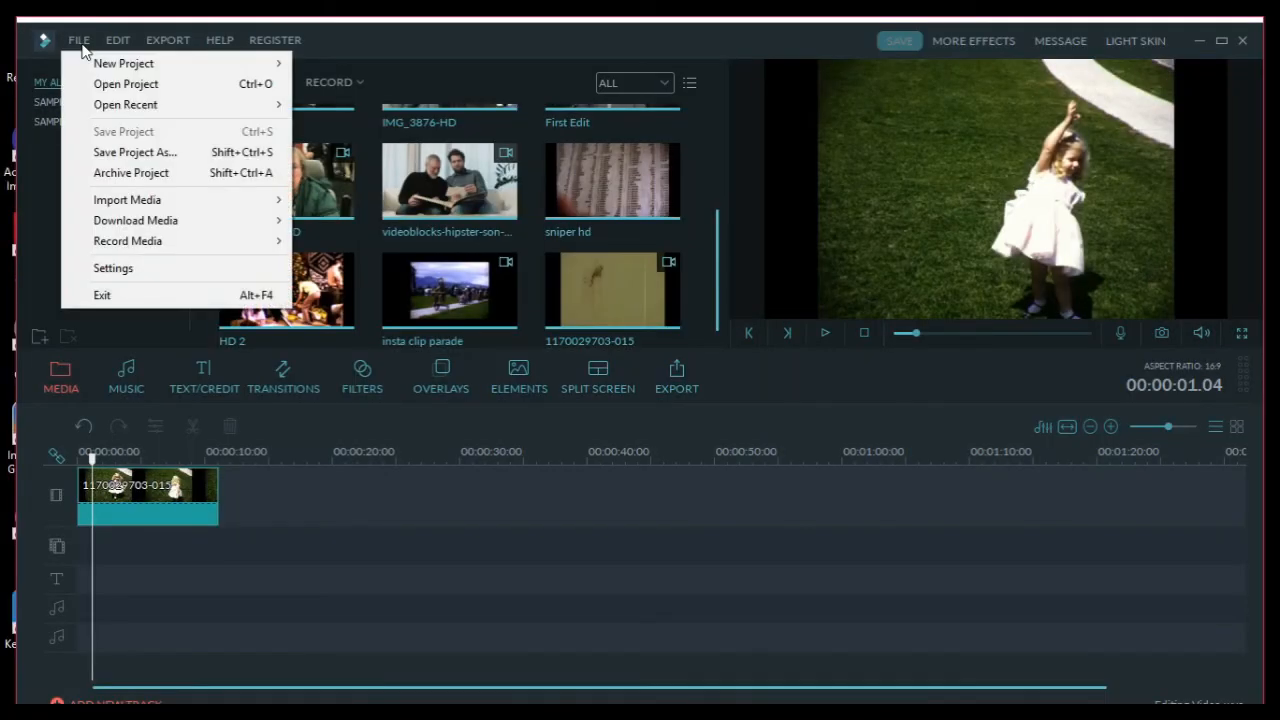
pyautogui.moveTo(135, 152)
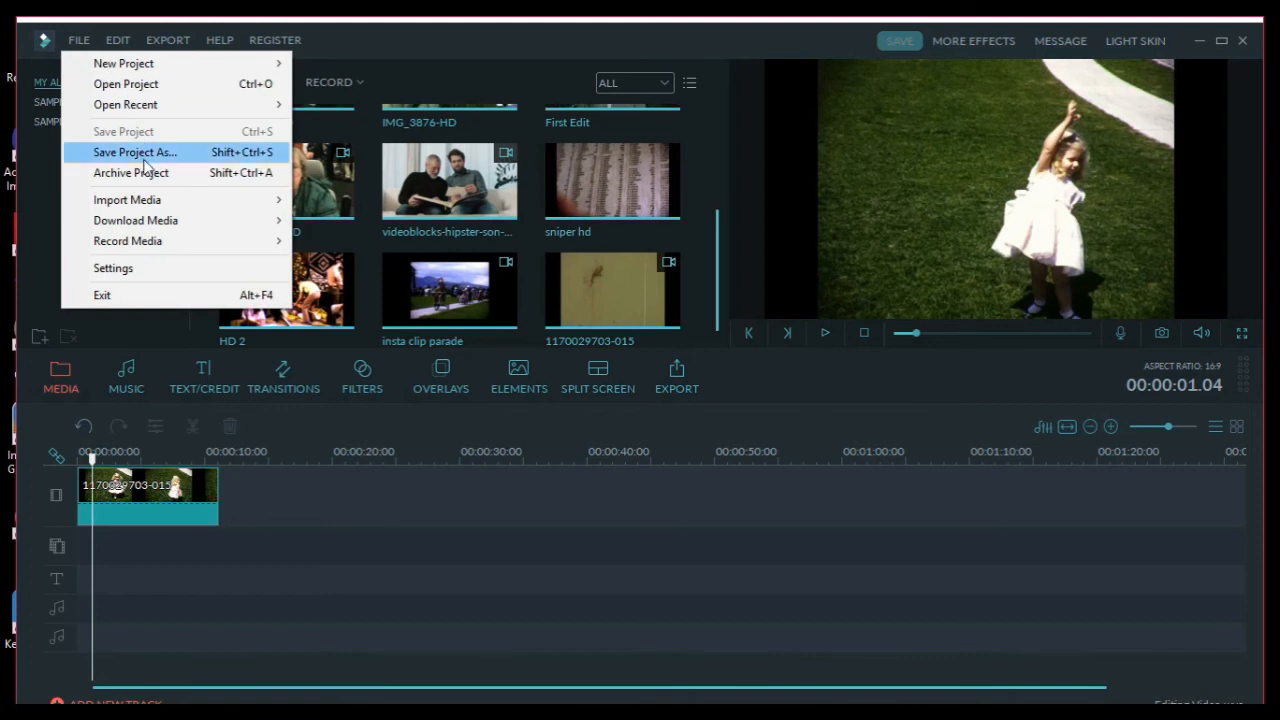
pyautogui.click(135, 152)
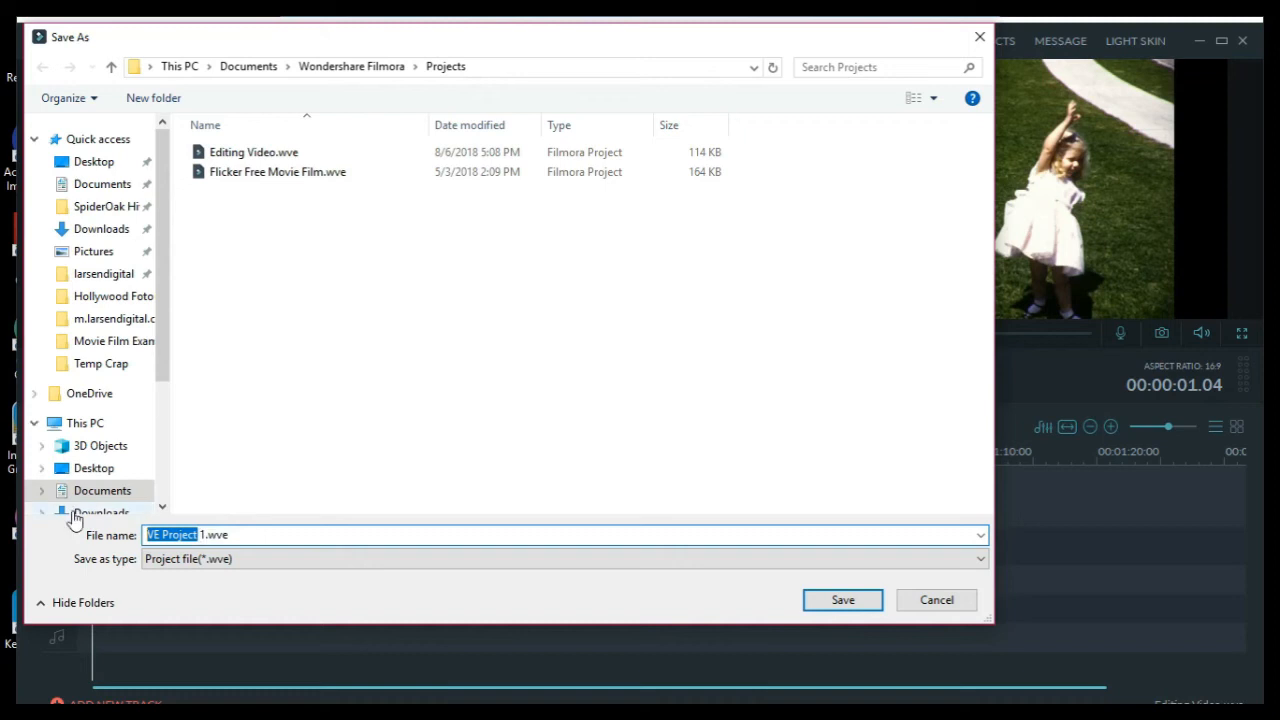
pyautogui.write('Splice Tool.wve')
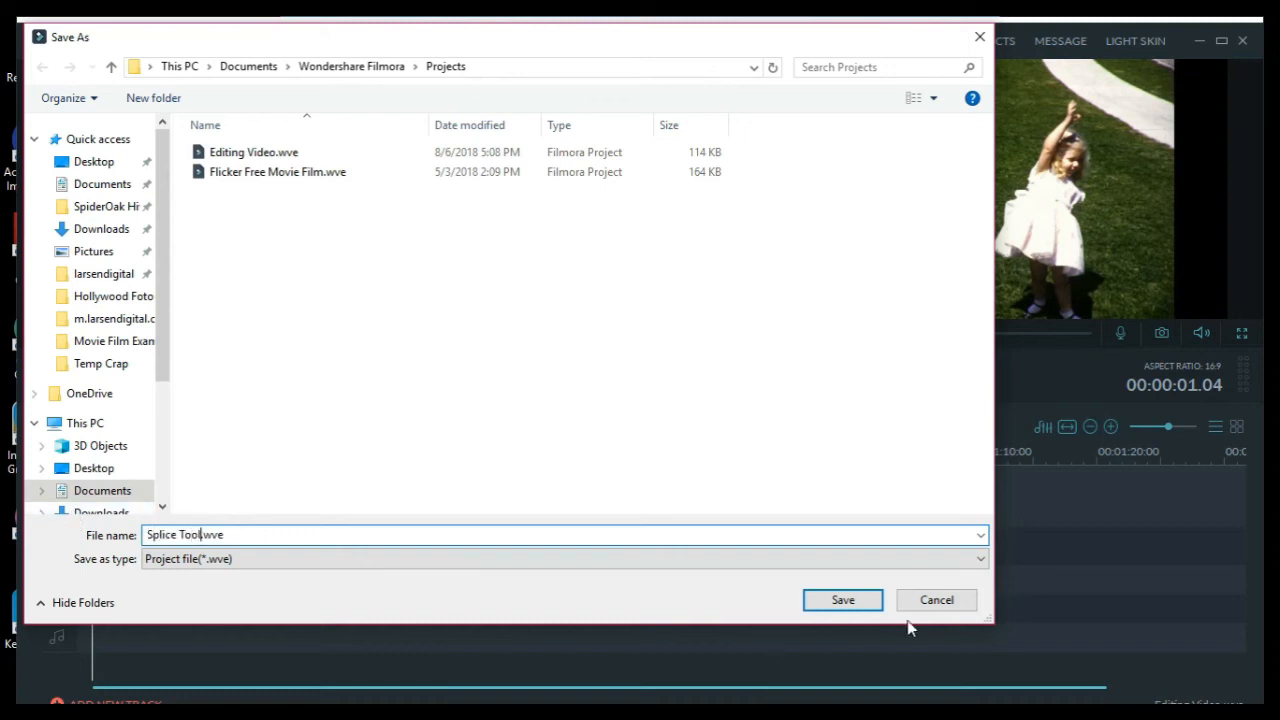
pyautogui.click(843, 599)
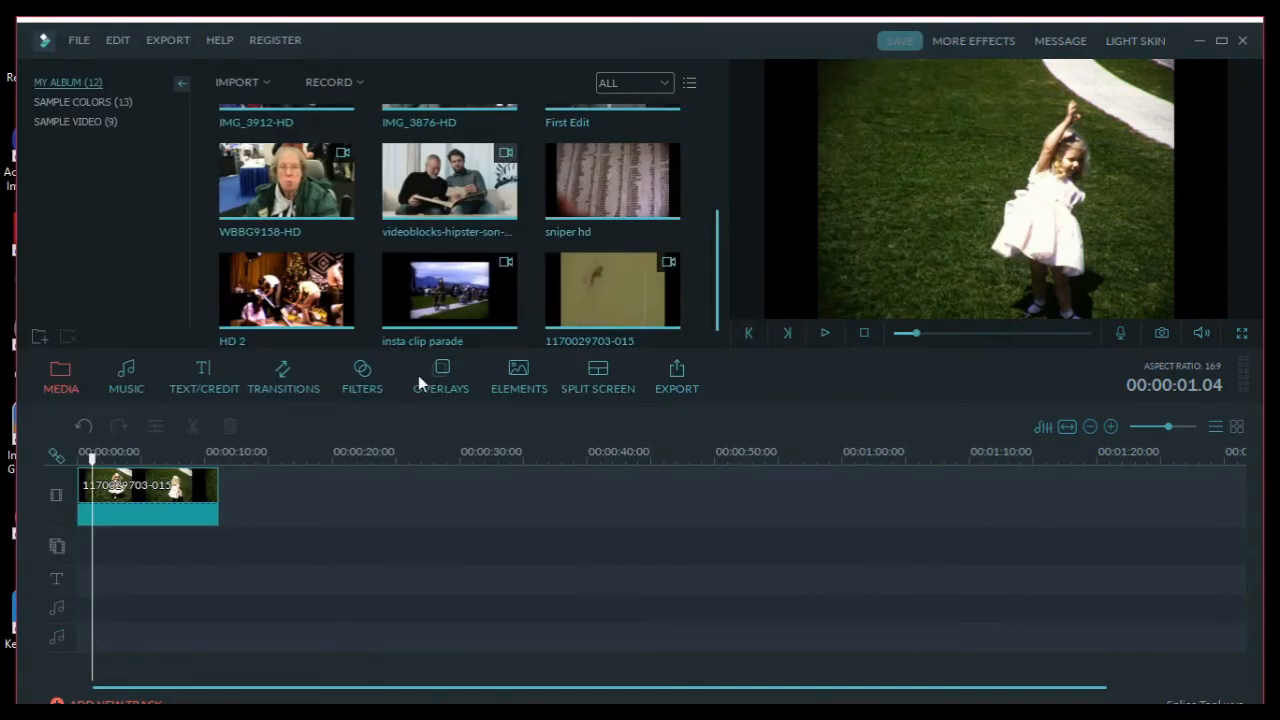
pyautogui.moveTo(70, 58)
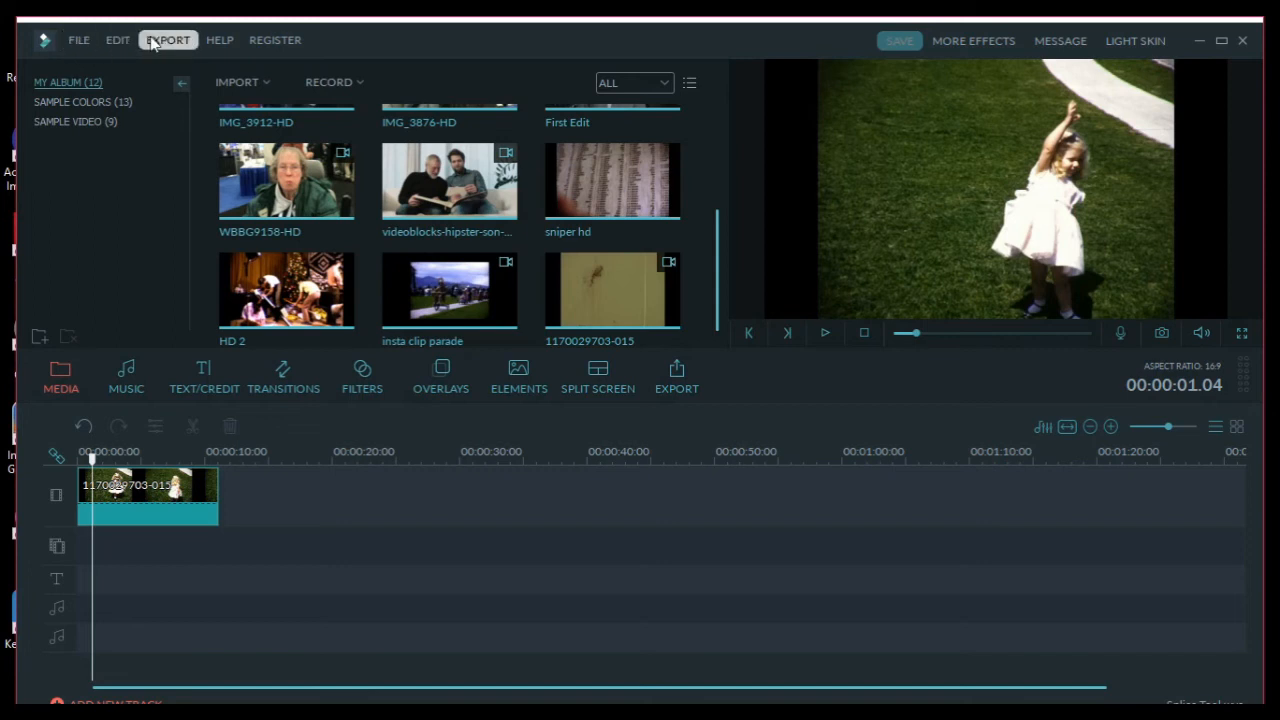
pyautogui.moveTo(168, 48)
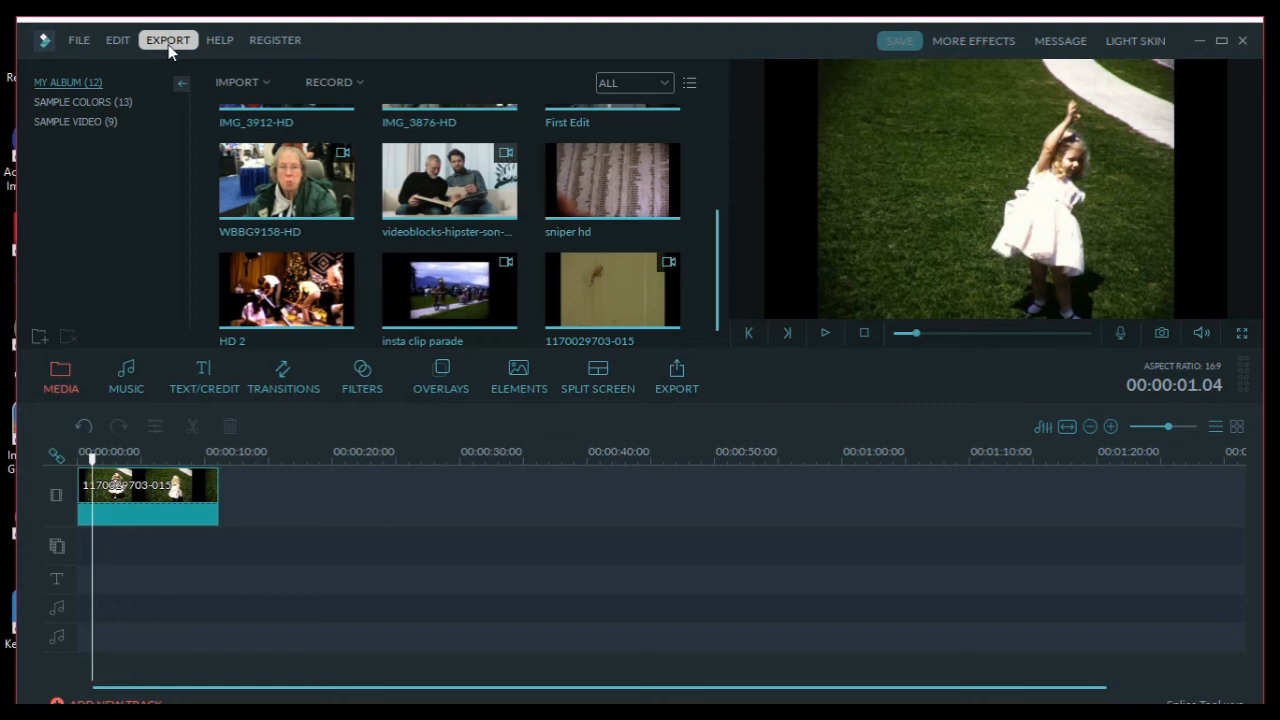
# Step: Choose Export > Create Video to bring up the Output window
pyautogui.click(167, 40)
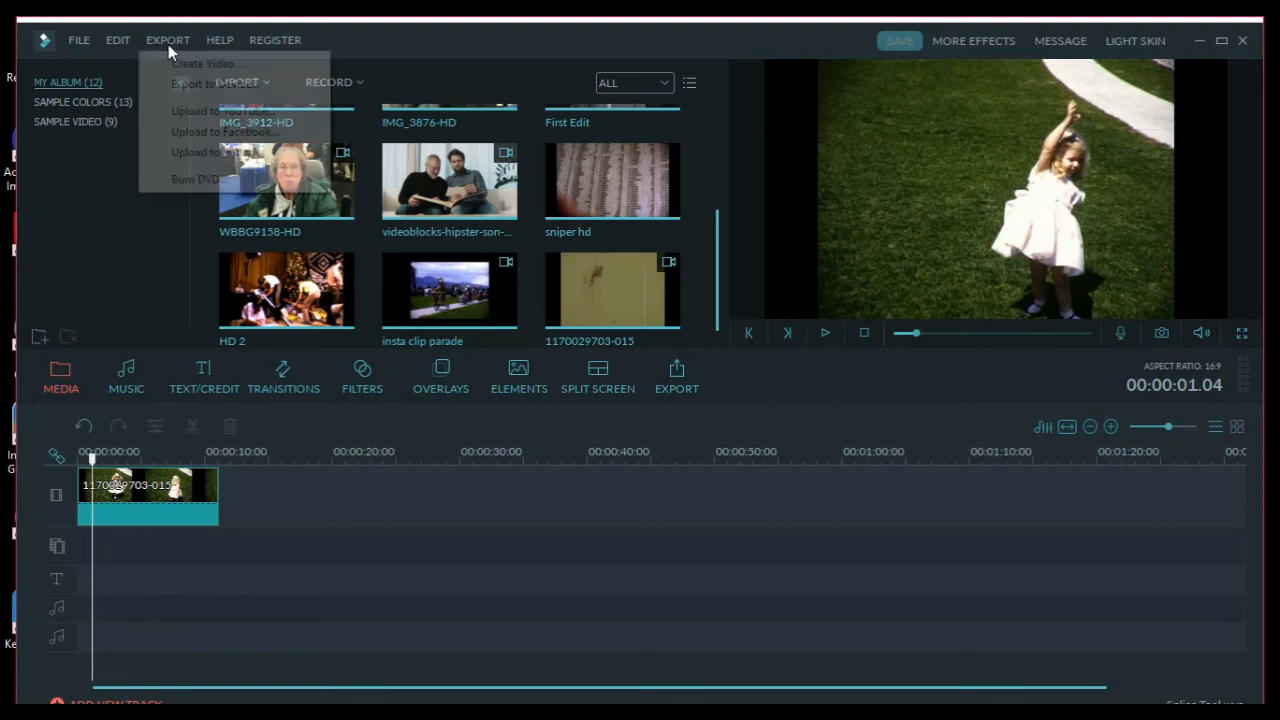
pyautogui.moveTo(207, 63)
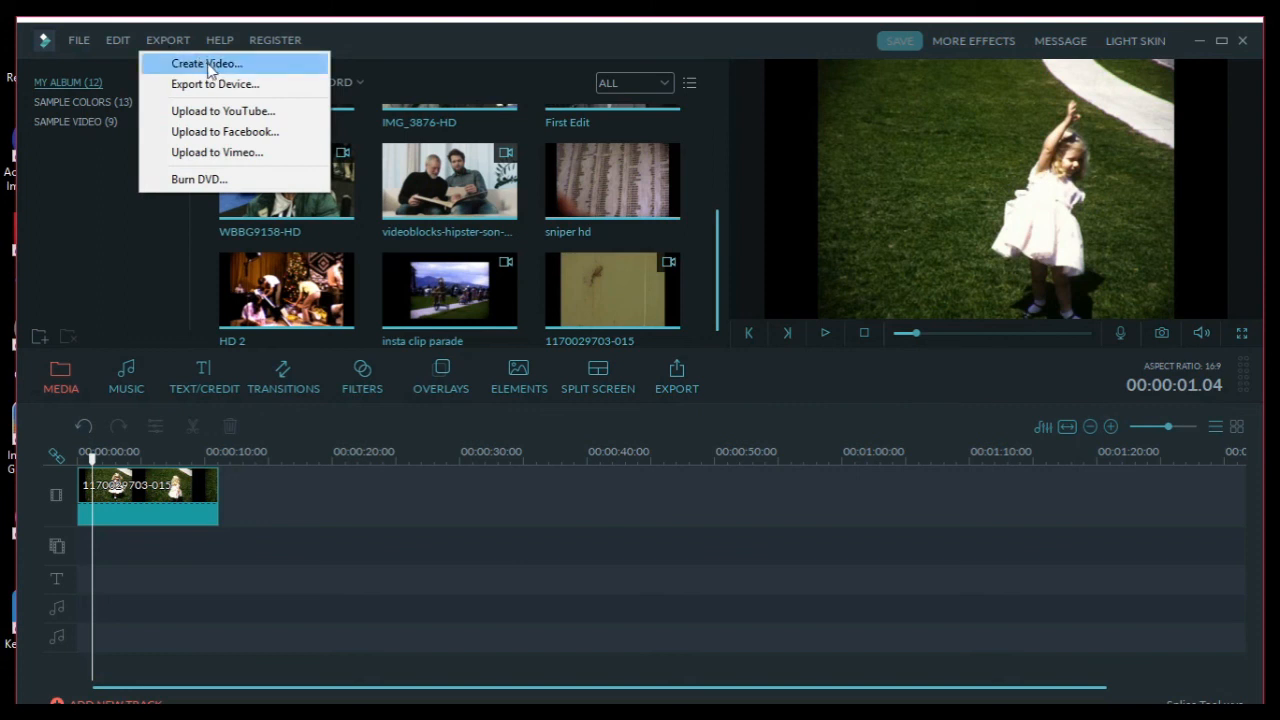
pyautogui.moveTo(253, 81)
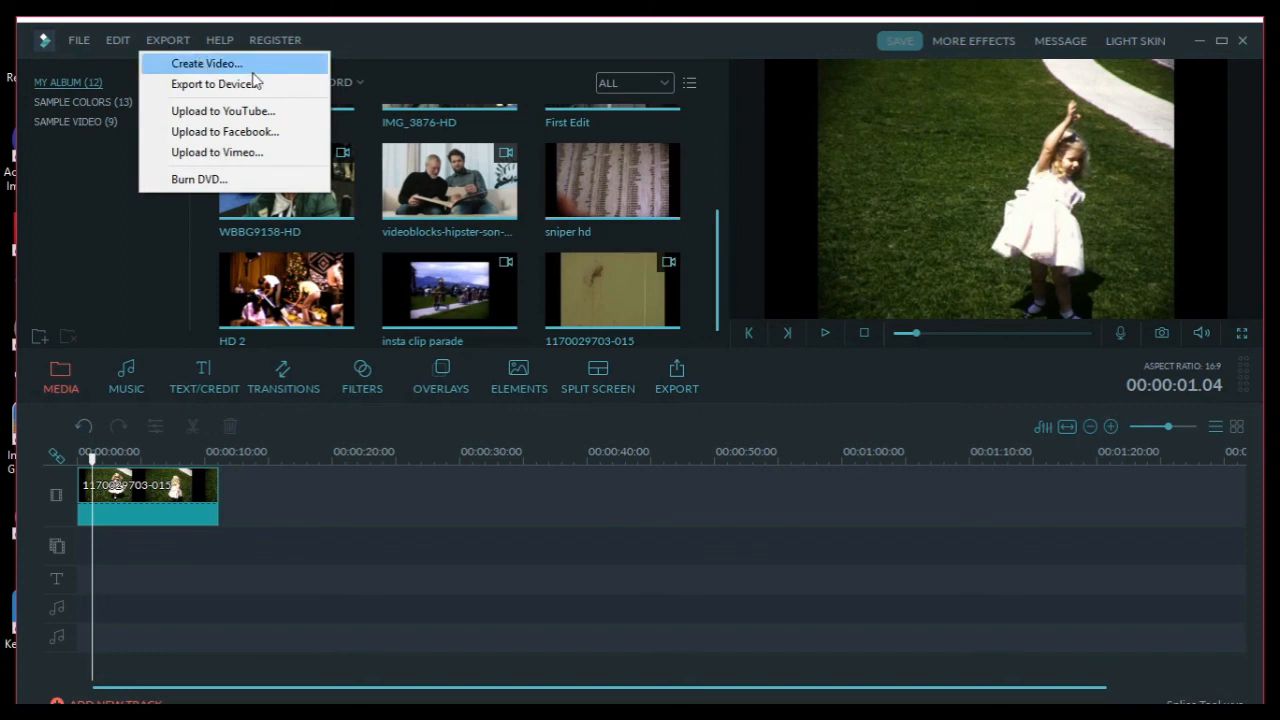
pyautogui.moveTo(260, 100)
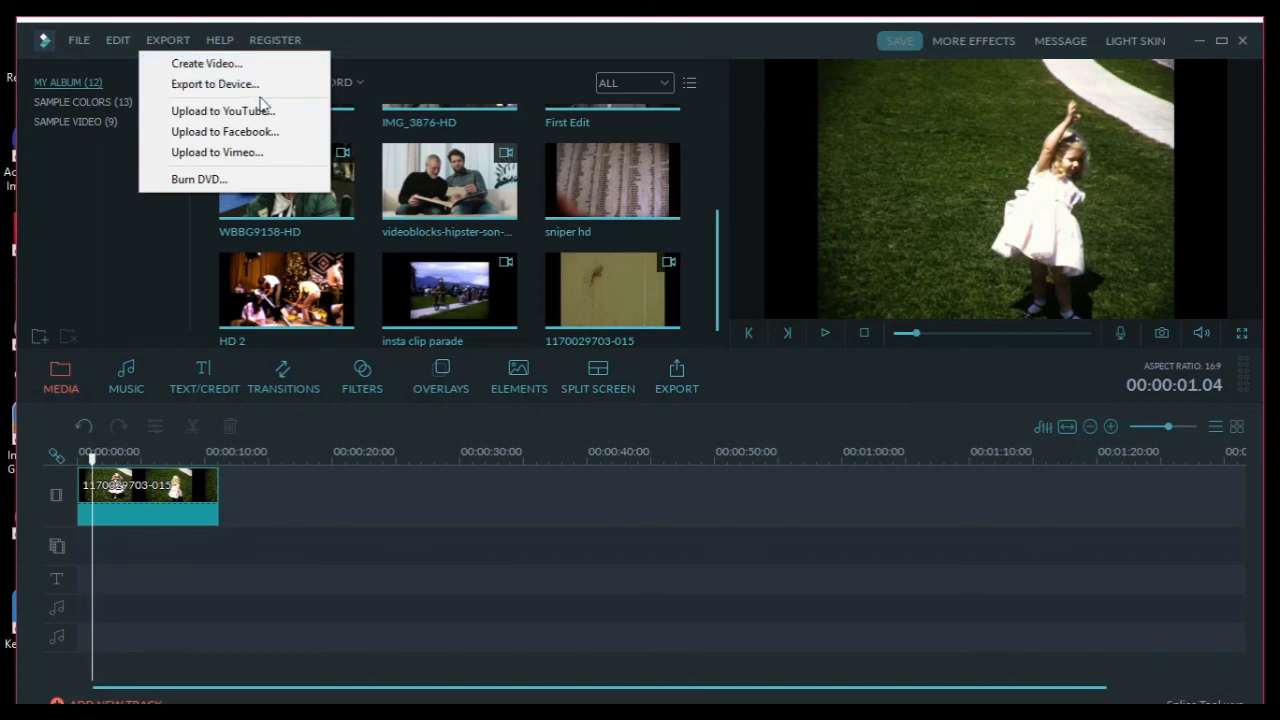
pyautogui.moveTo(220, 131)
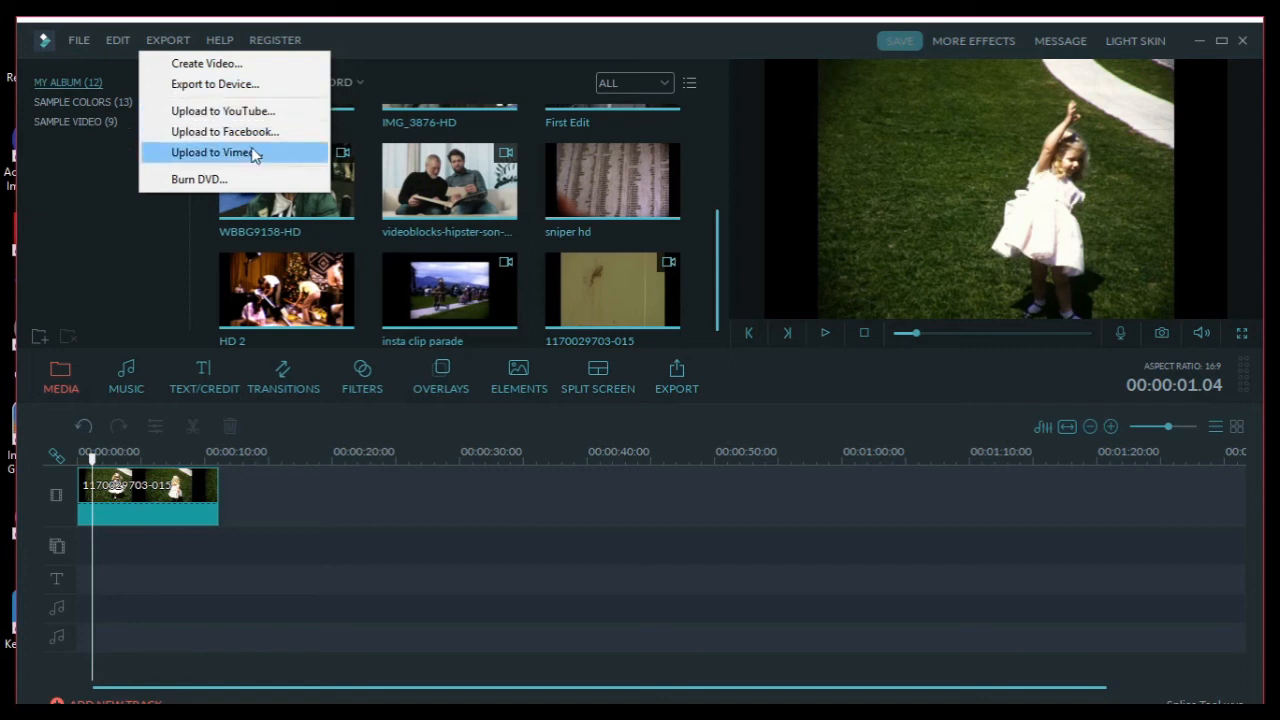
pyautogui.moveTo(240, 63)
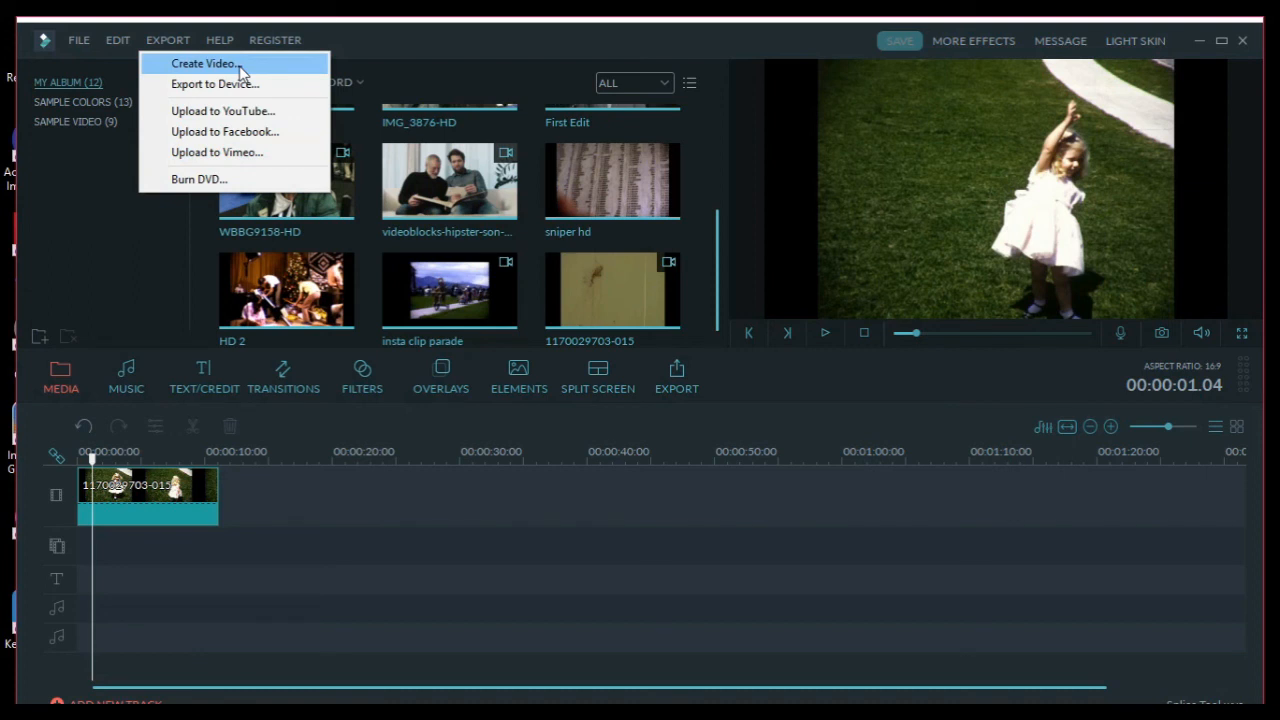
pyautogui.click(203, 63)
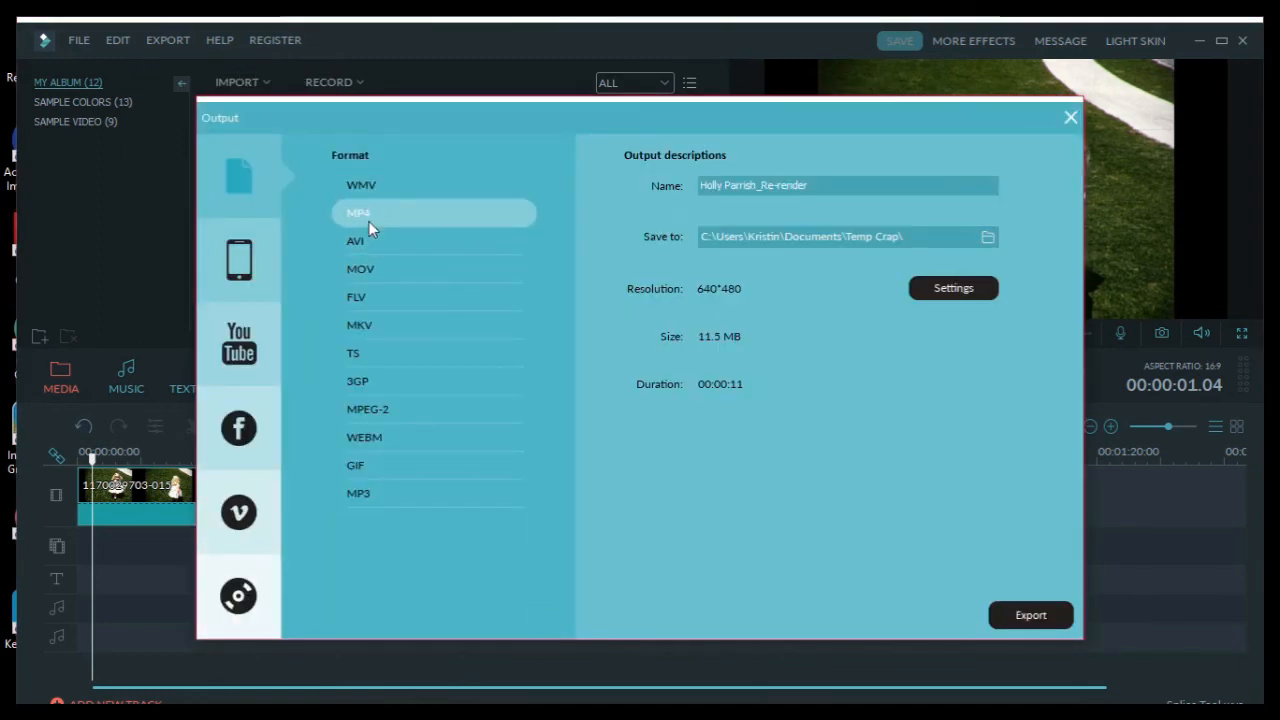
# Step: Choose MP4, name the output 'Splice Vieo', and save it to Documents
pyautogui.click(360, 268)
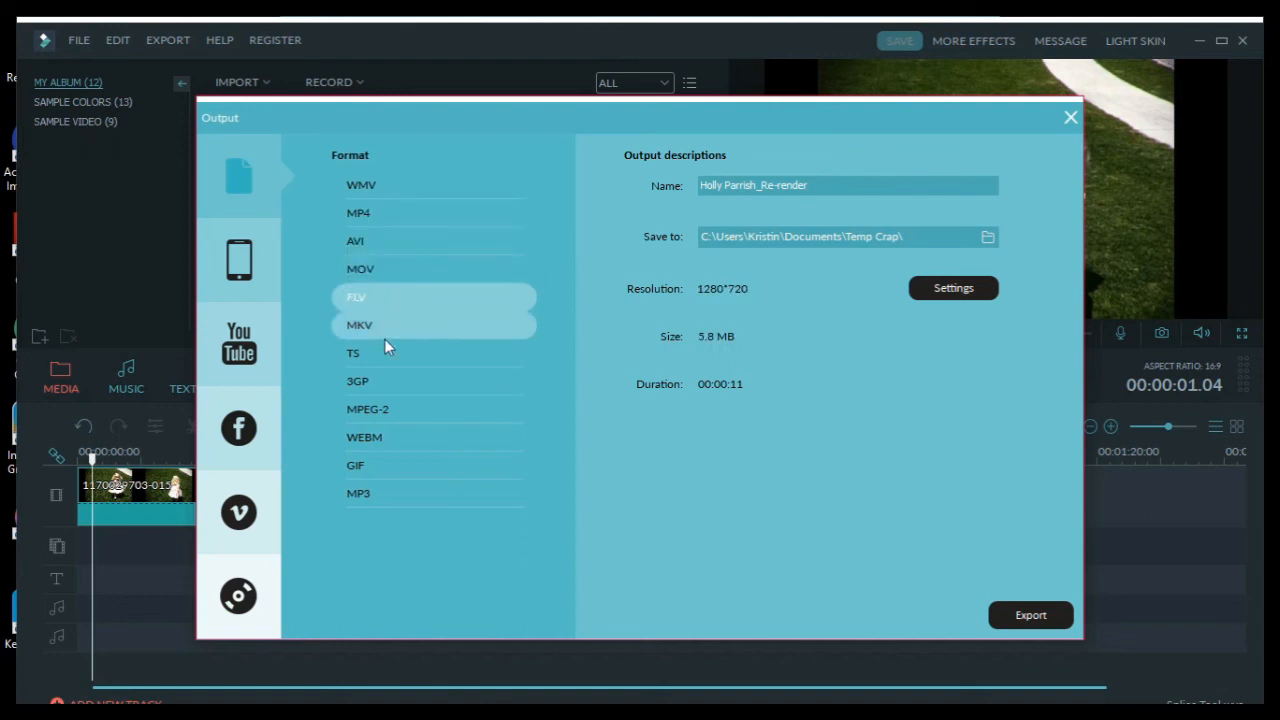
pyautogui.click(358, 212)
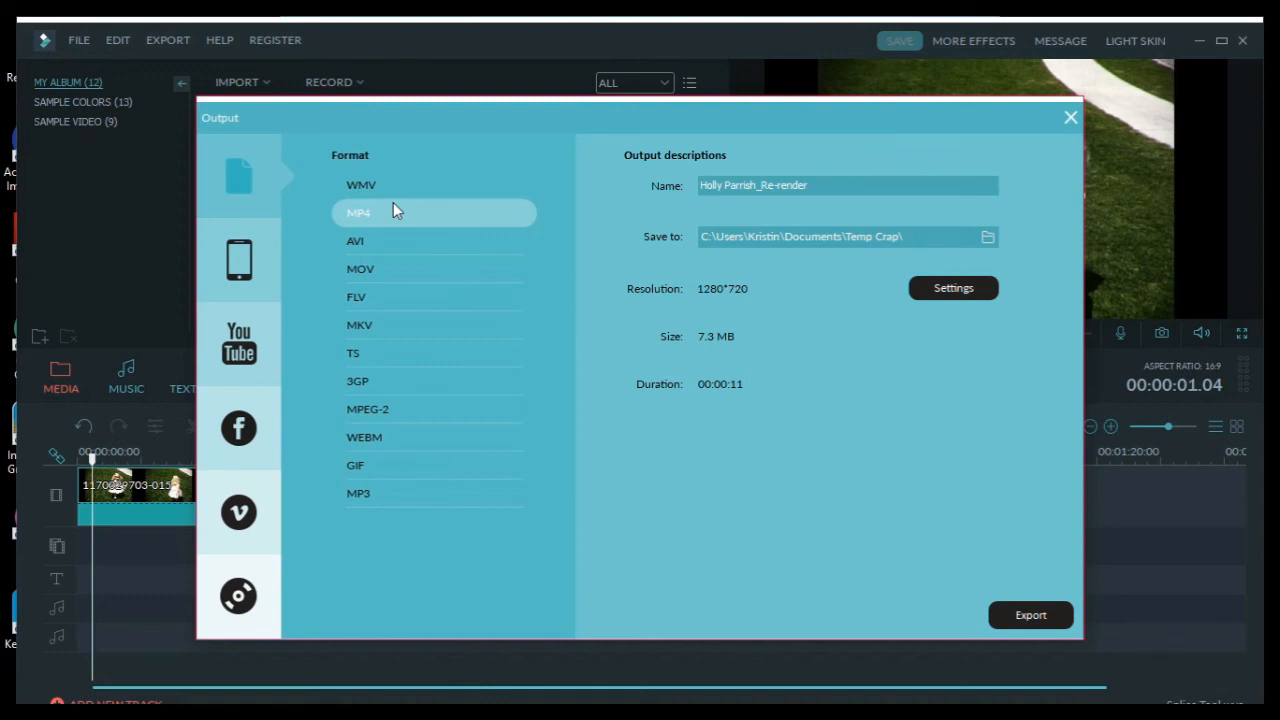
pyautogui.moveTo(389, 228)
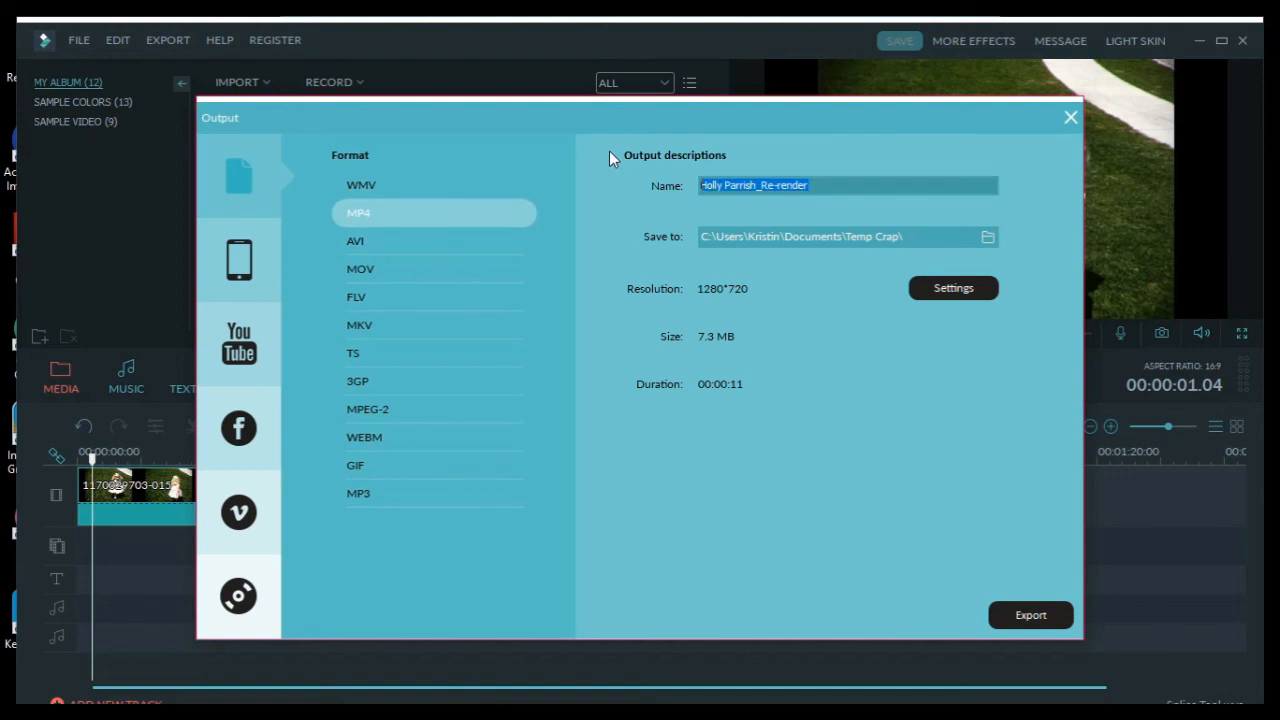
pyautogui.write('Splice Vieo')
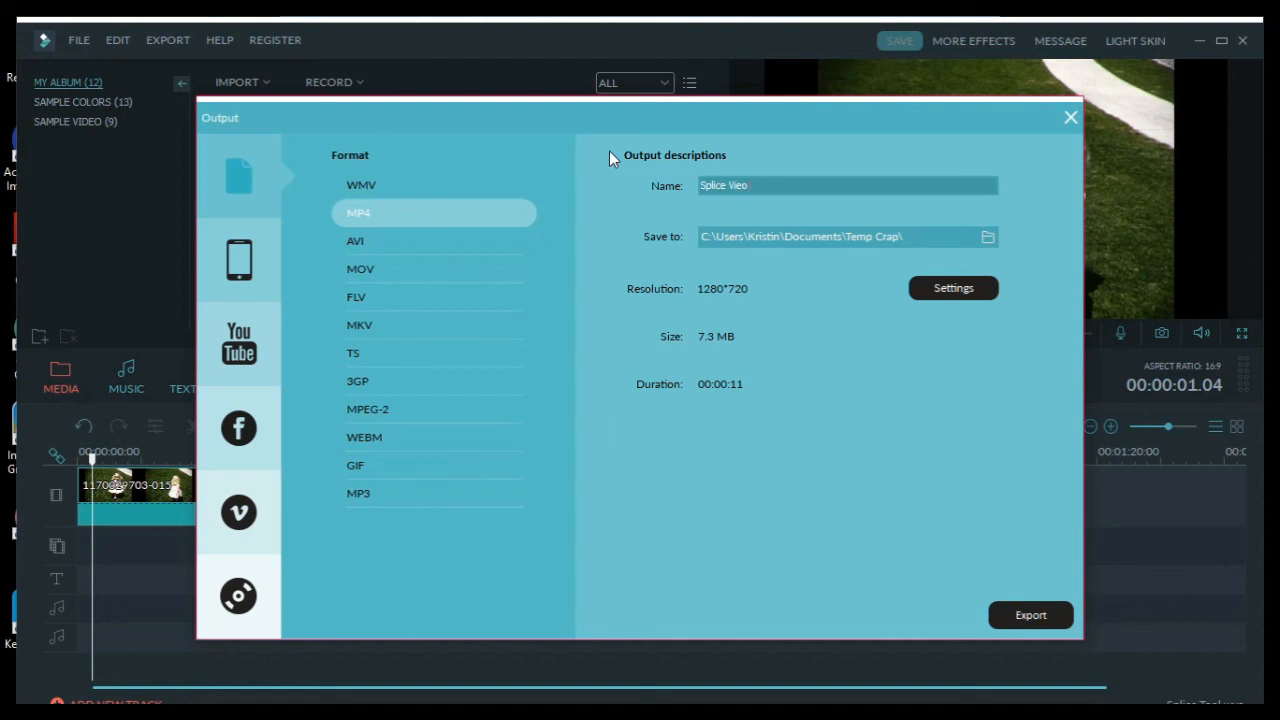
pyautogui.click(987, 237)
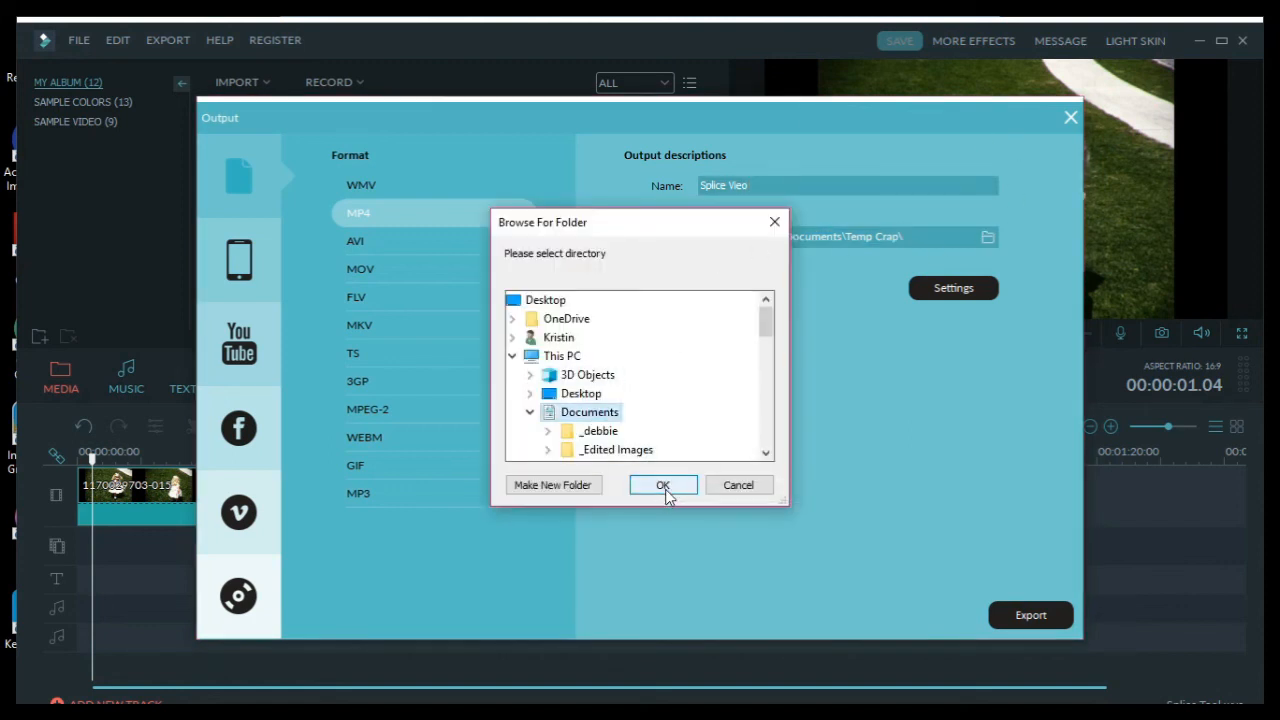
pyautogui.click(662, 485)
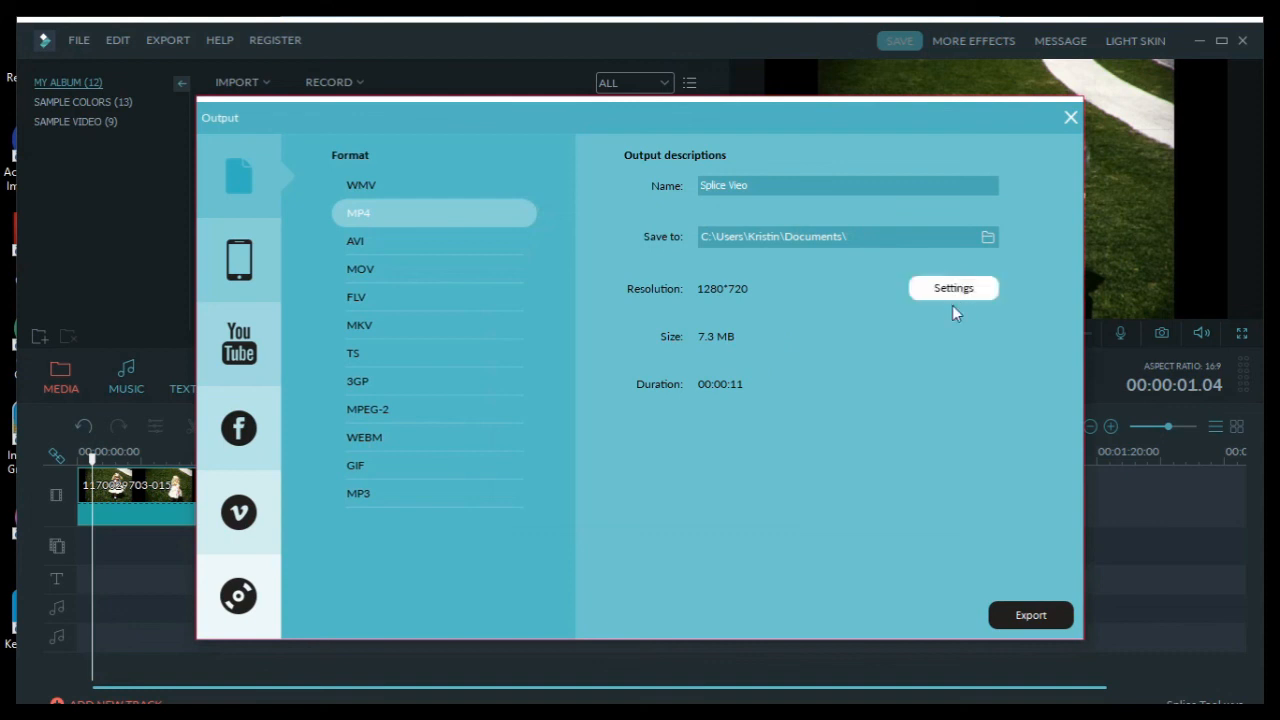
# Step: Set export quality to Best (7000 kbps) and start rendering 'Splice Vieo'
pyautogui.click(952, 288)
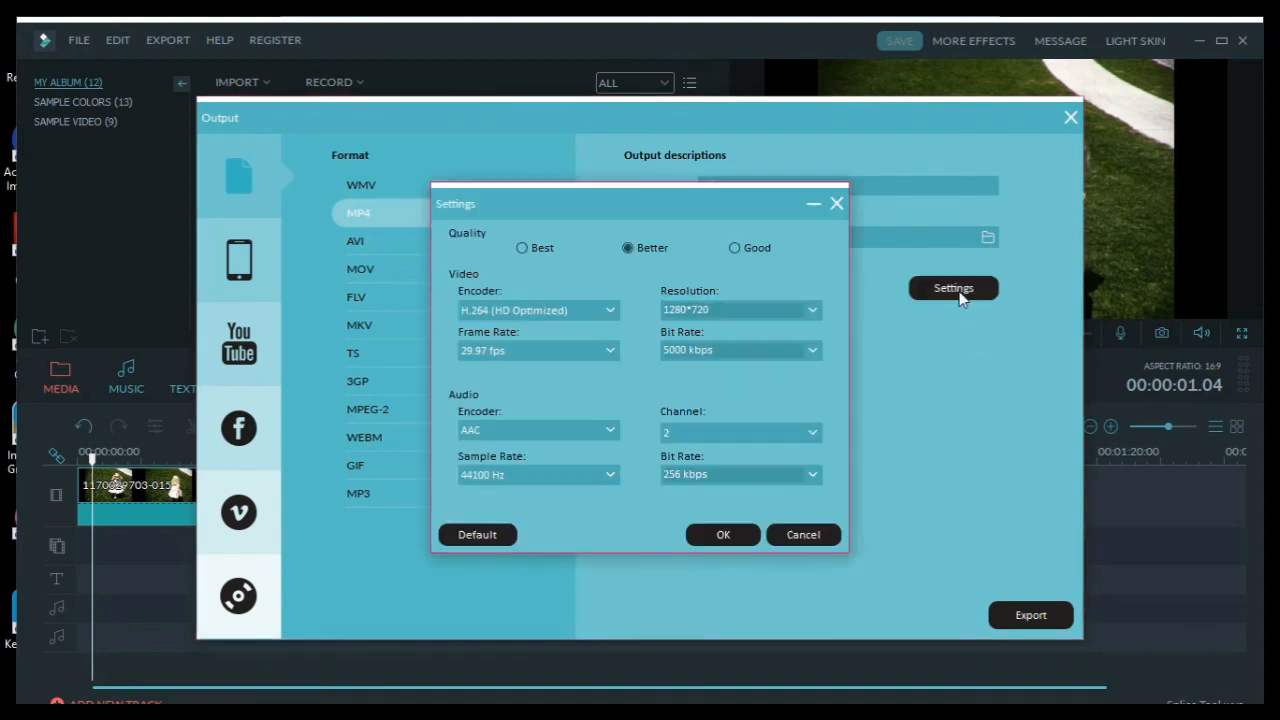
pyautogui.moveTo(837, 204)
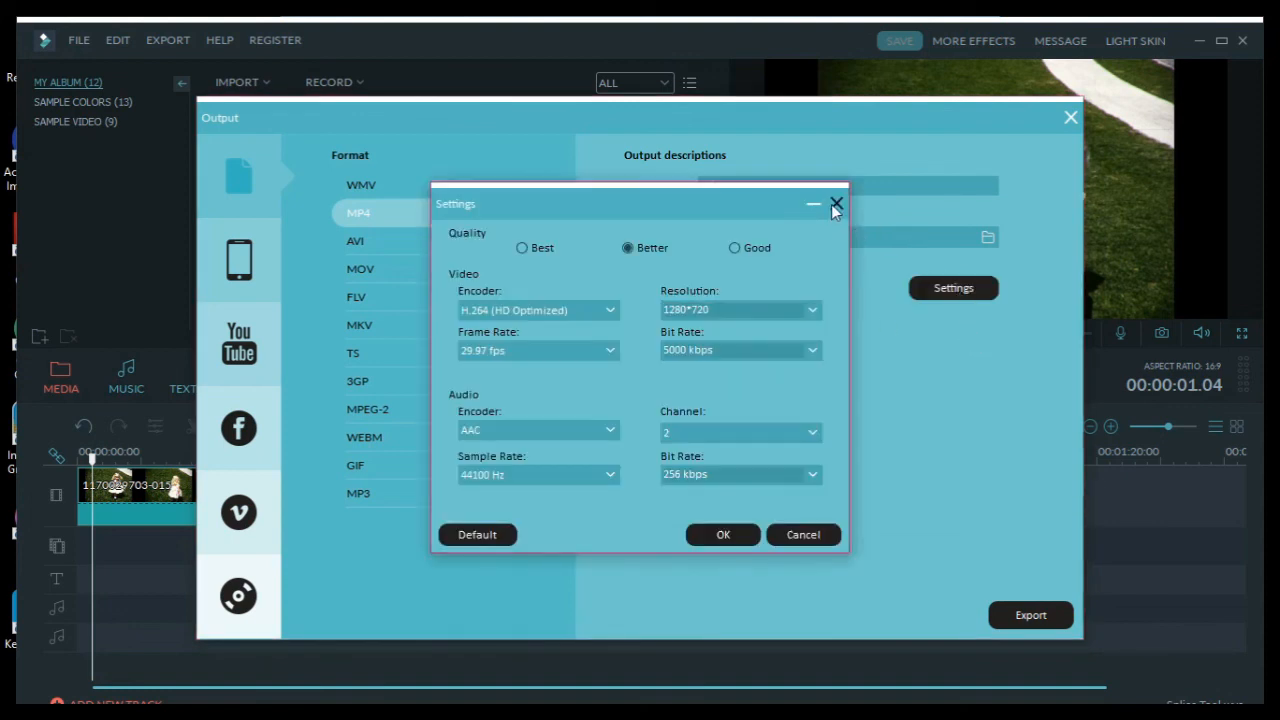
pyautogui.click(522, 247)
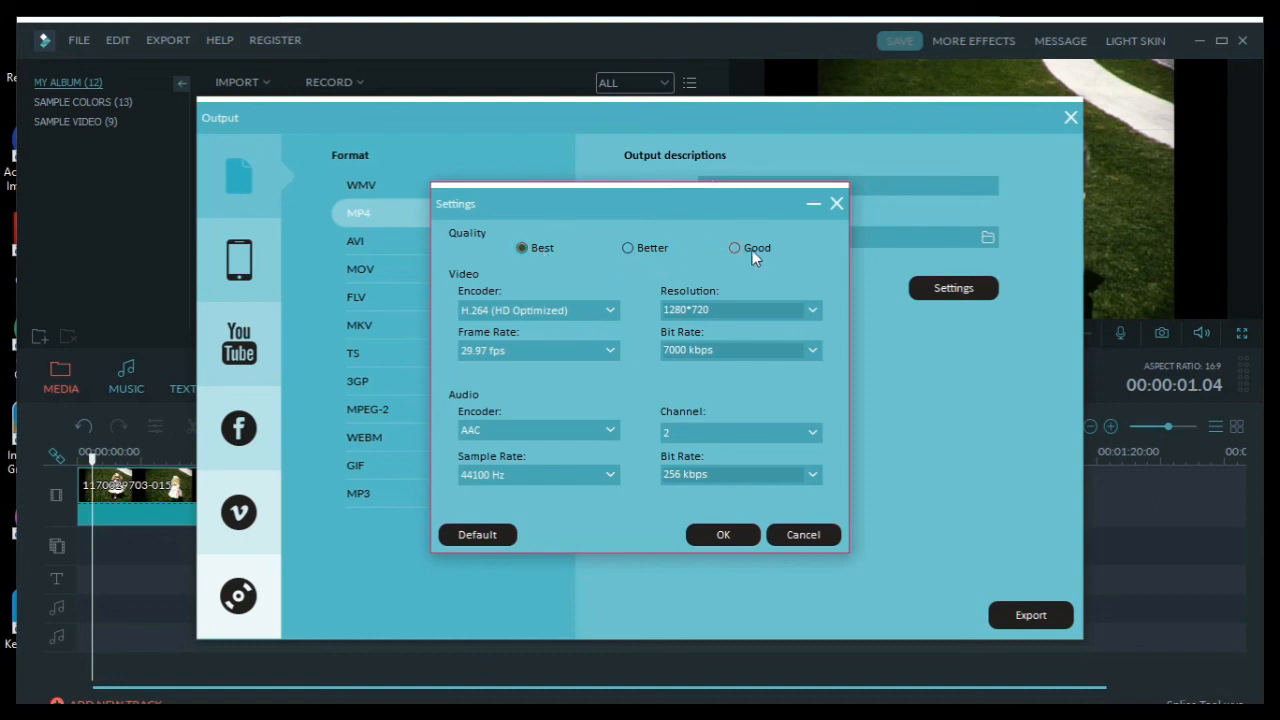
pyautogui.moveTo(762, 270)
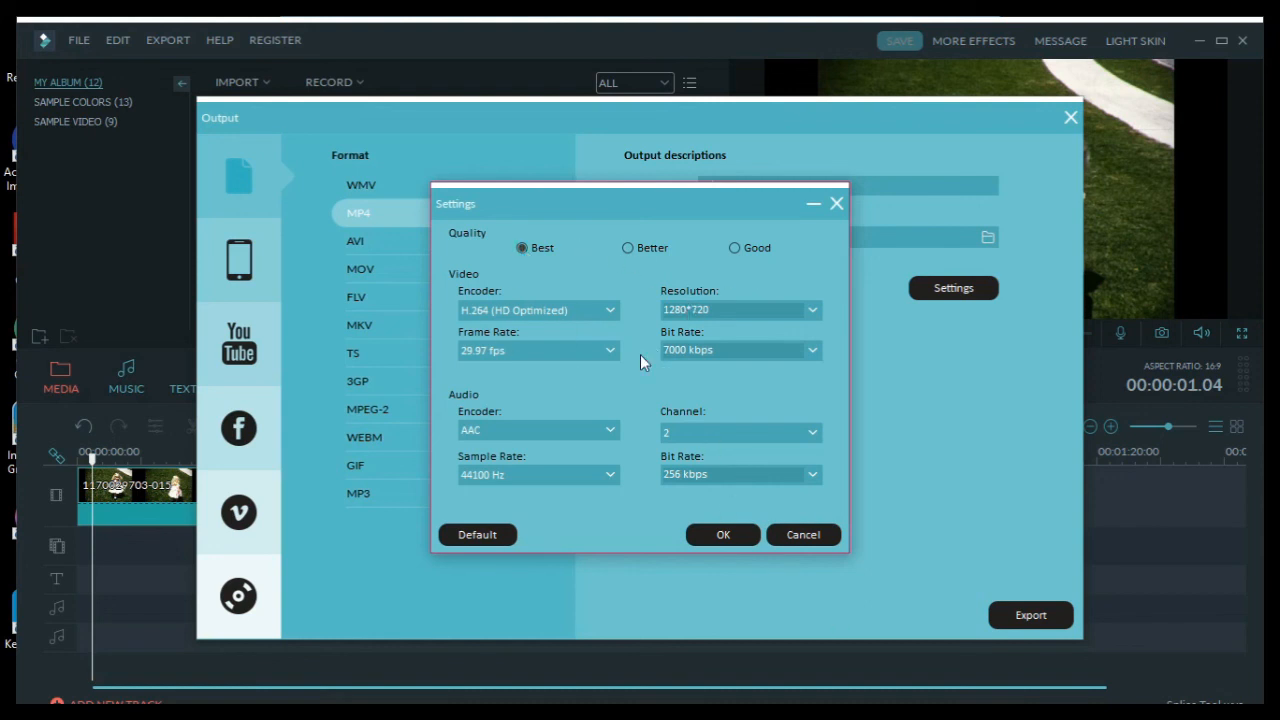
pyautogui.moveTo(425, 278)
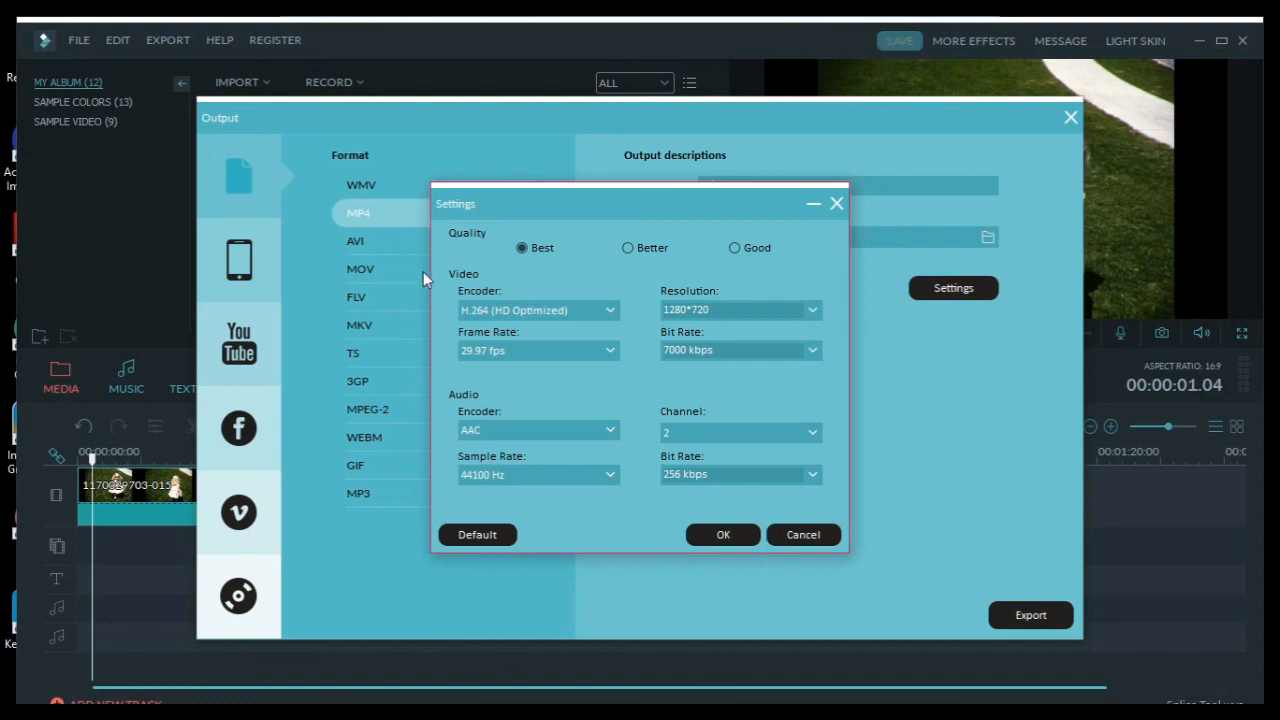
pyautogui.click(722, 534)
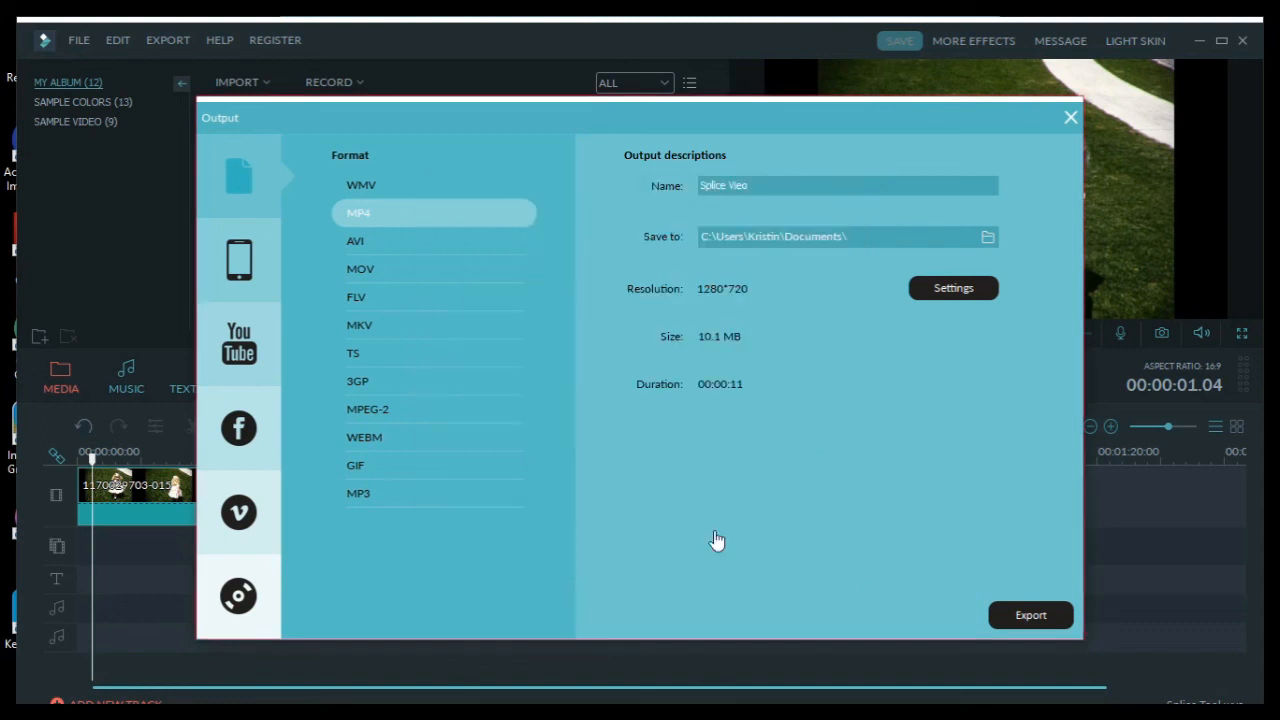
pyautogui.click(1030, 615)
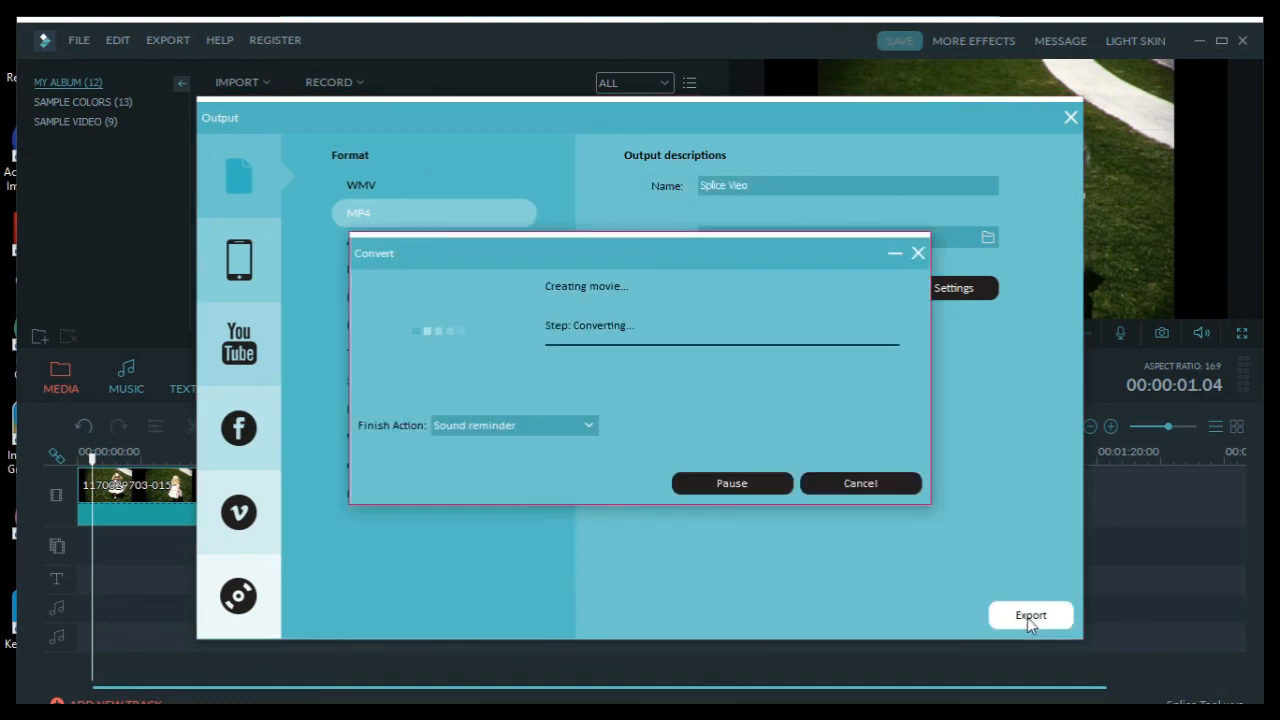